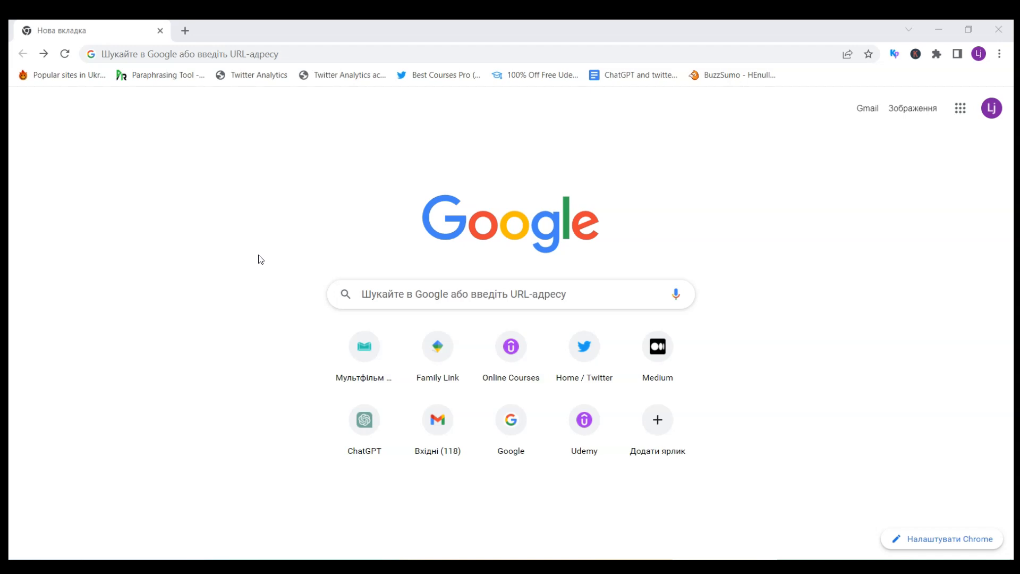
# Search Google for 'rstudio online' and open the Posit Cloud result
pyautogui.click(389, 293)
pyautogui.write('rstudio online')
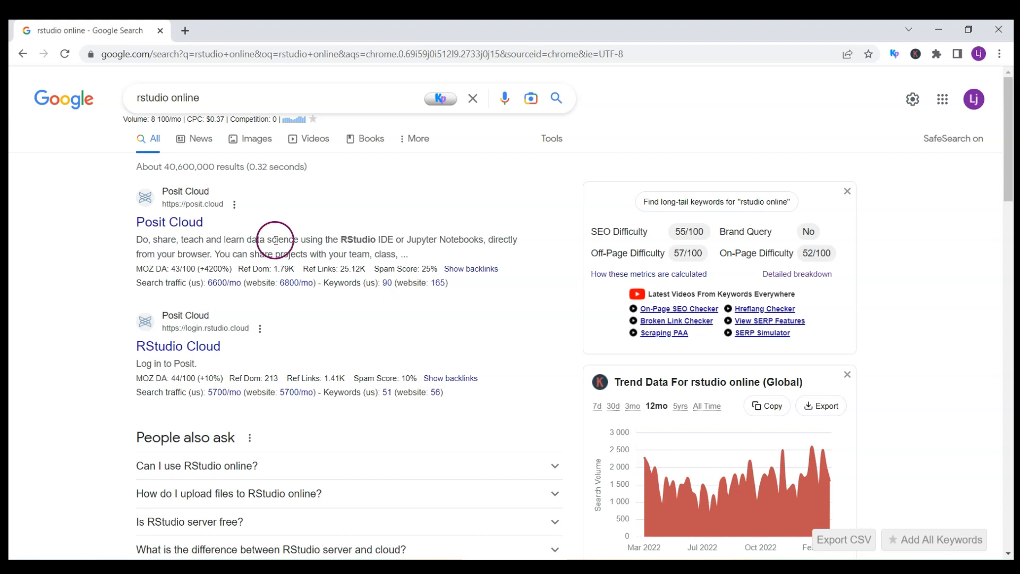
pyautogui.click(169, 222)
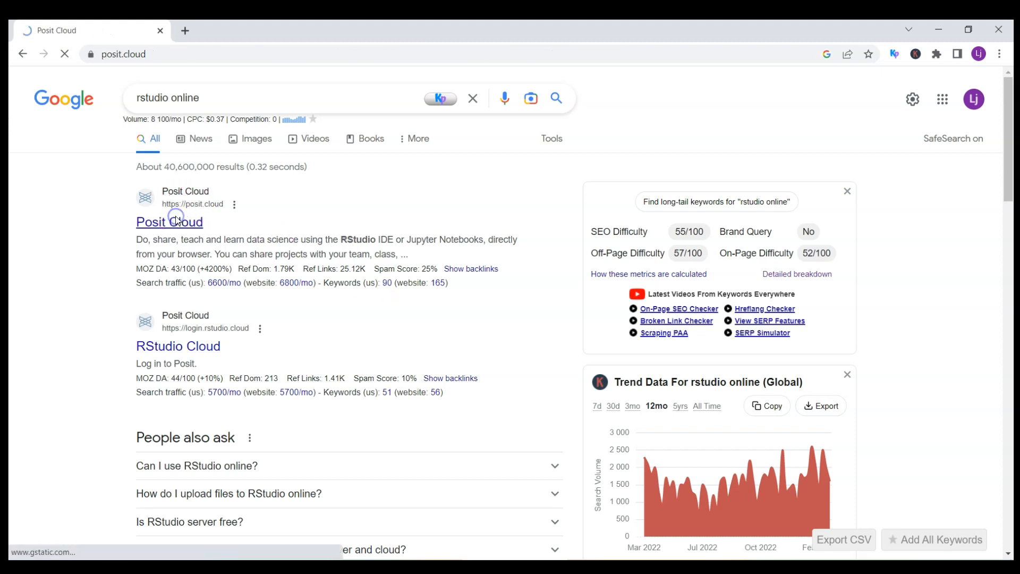
# Review Posit Cloud's Our Plans page and open the Free plan's Learn more link
pyautogui.click(169, 222)
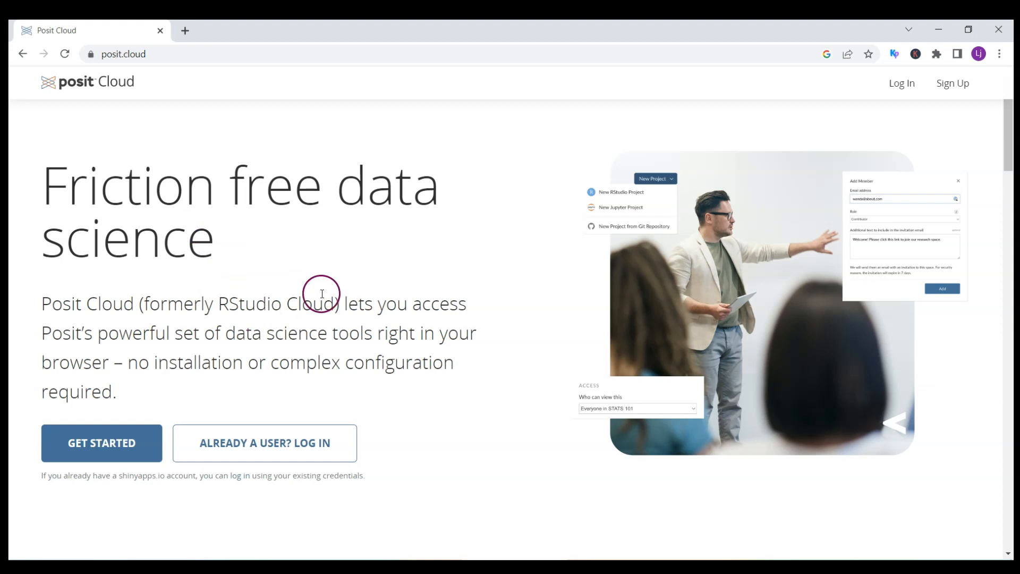
pyautogui.scroll(-3)
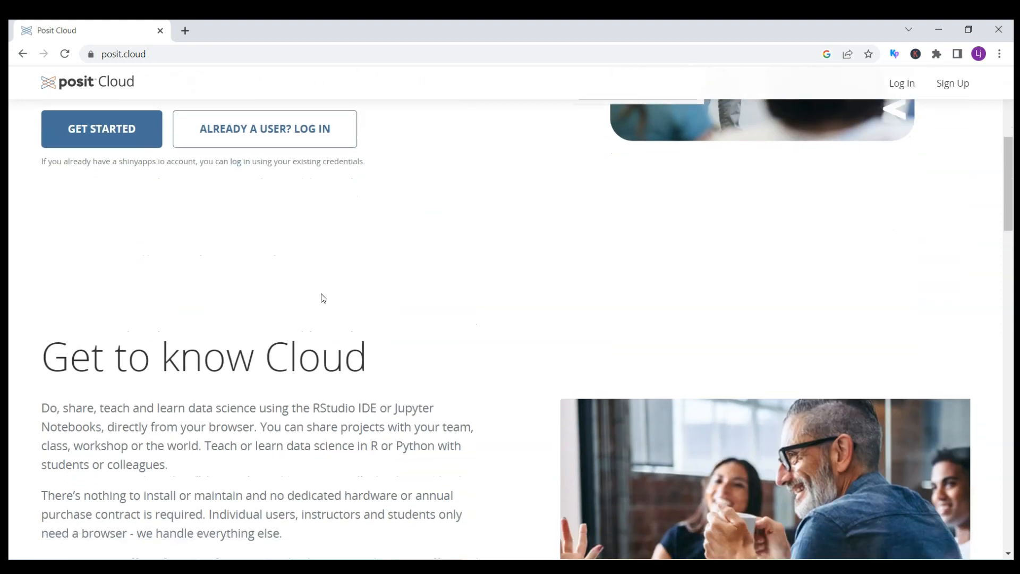
pyautogui.scroll(-3)
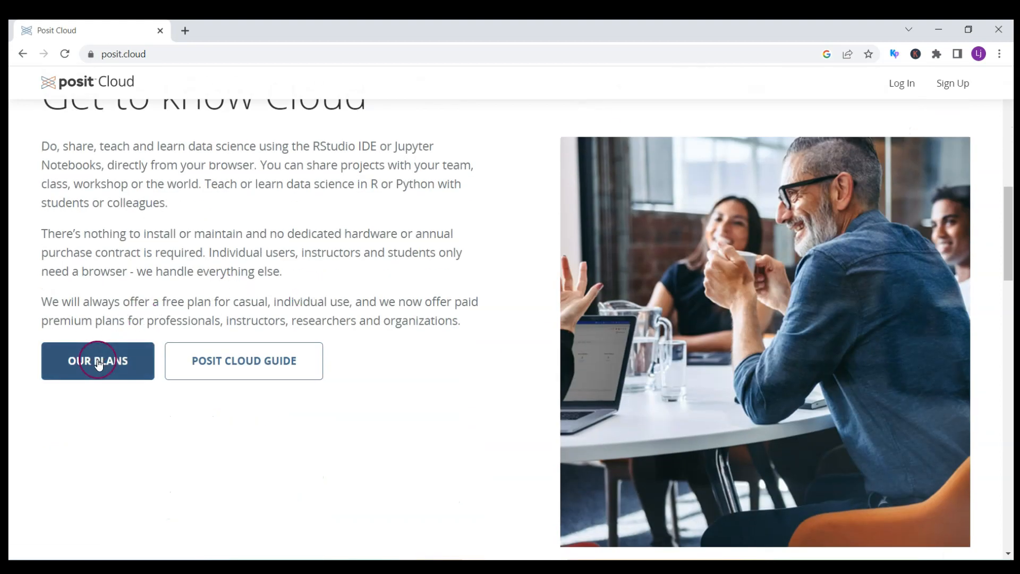
pyautogui.click(98, 360)
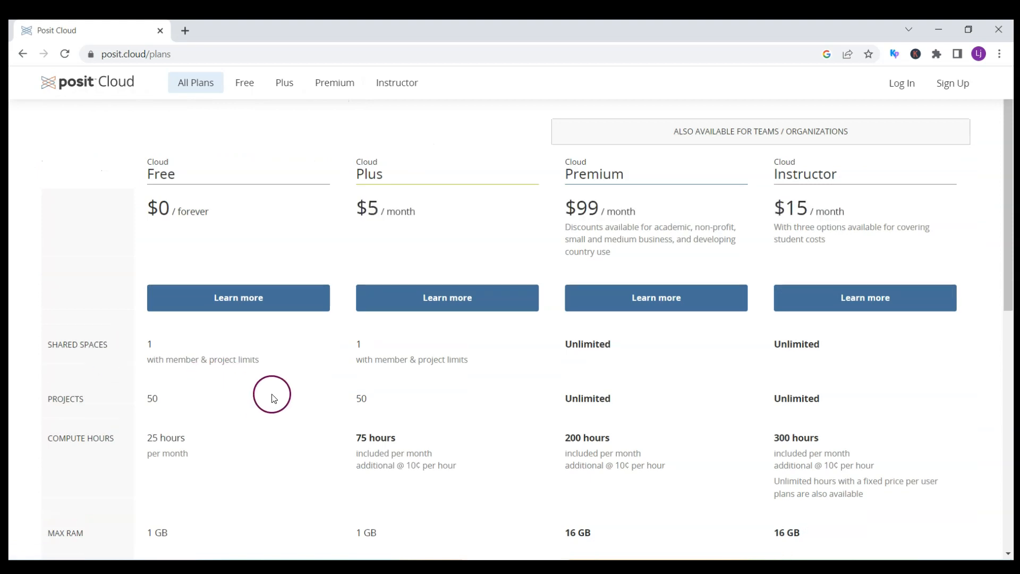
pyautogui.moveTo(151, 417)
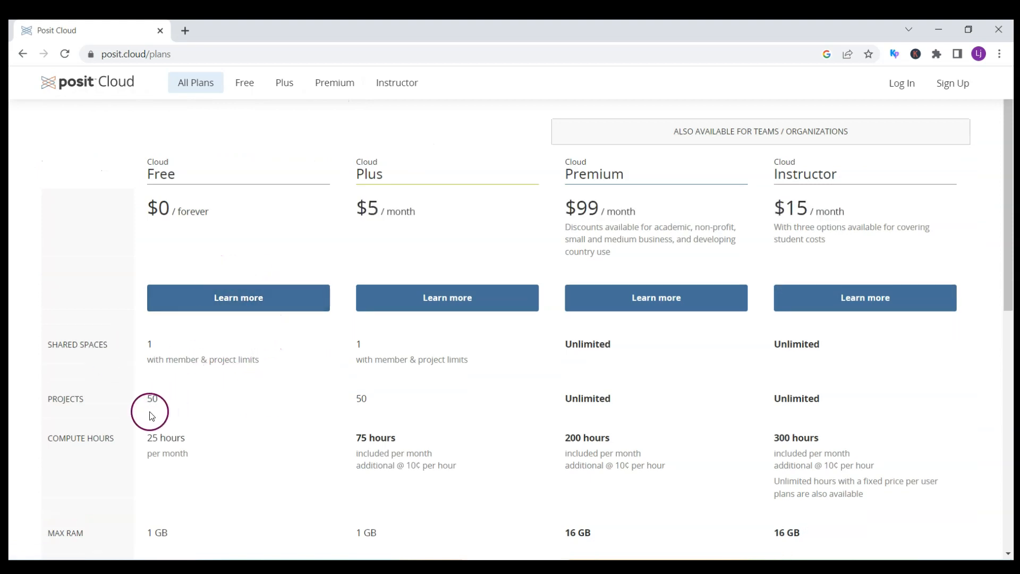
pyautogui.moveTo(241, 397)
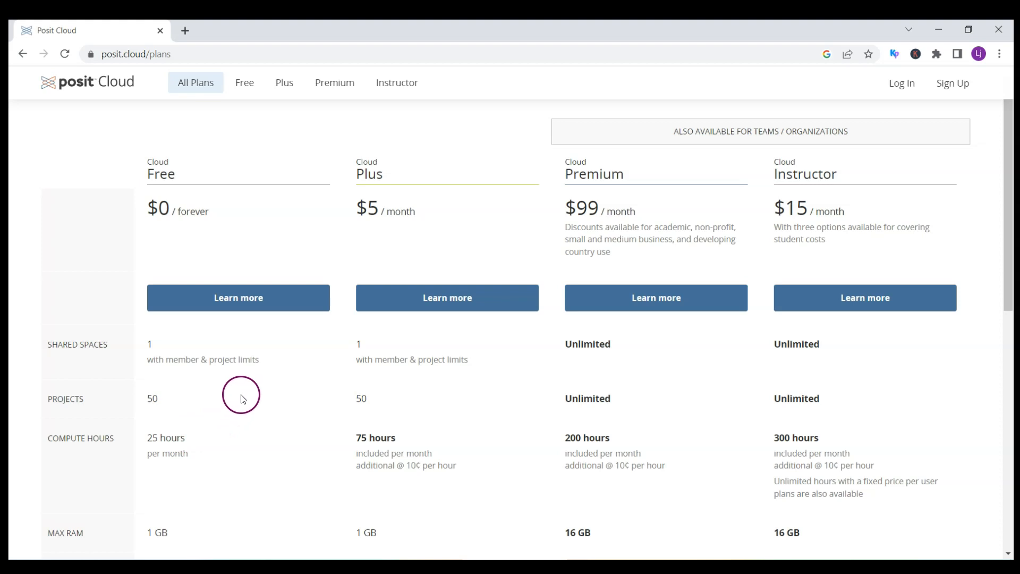
pyautogui.moveTo(202, 459)
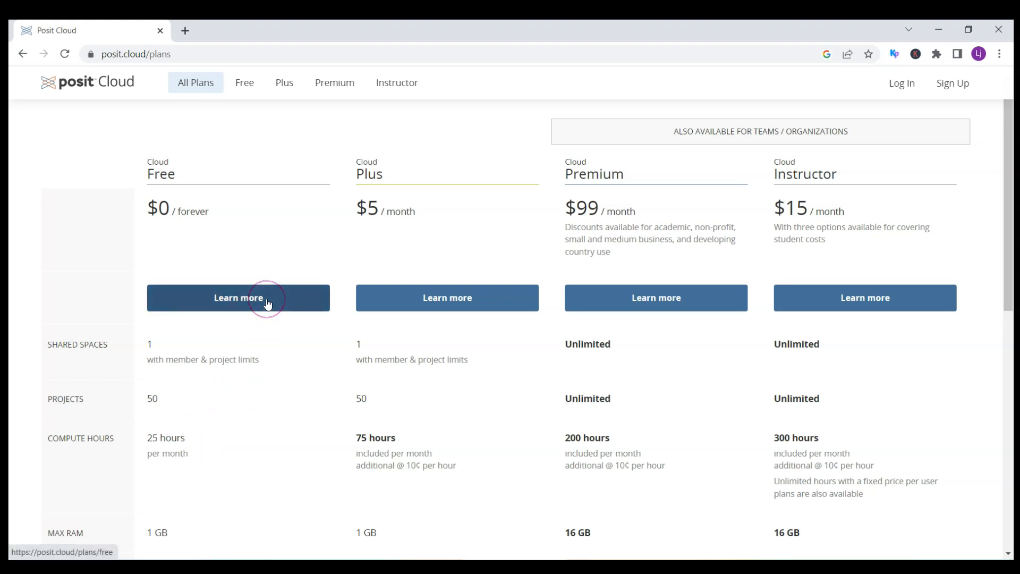
pyautogui.click(238, 297)
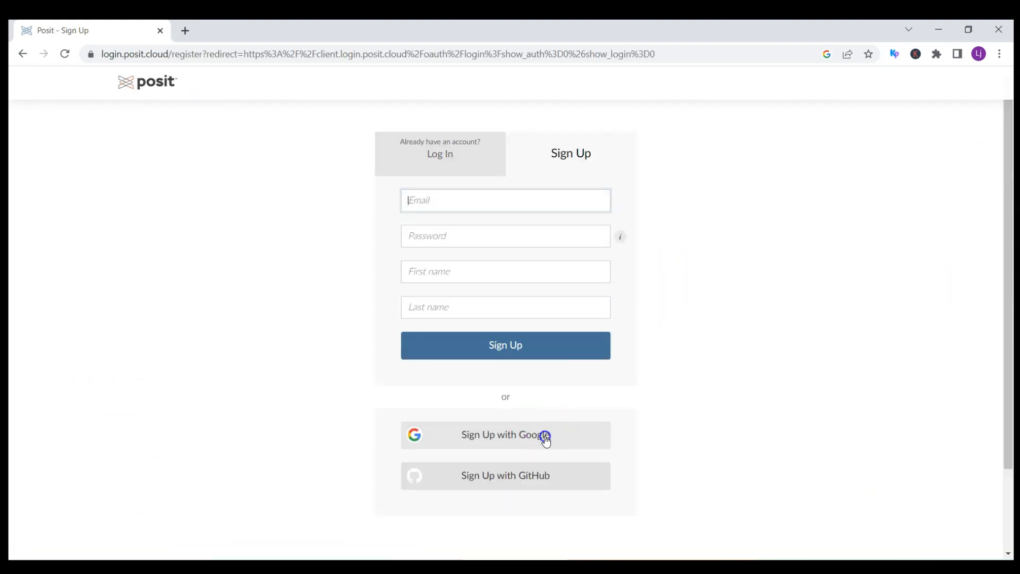
# Create a Posit Cloud account by signing up with a chosen Google account
pyautogui.click(504, 434)
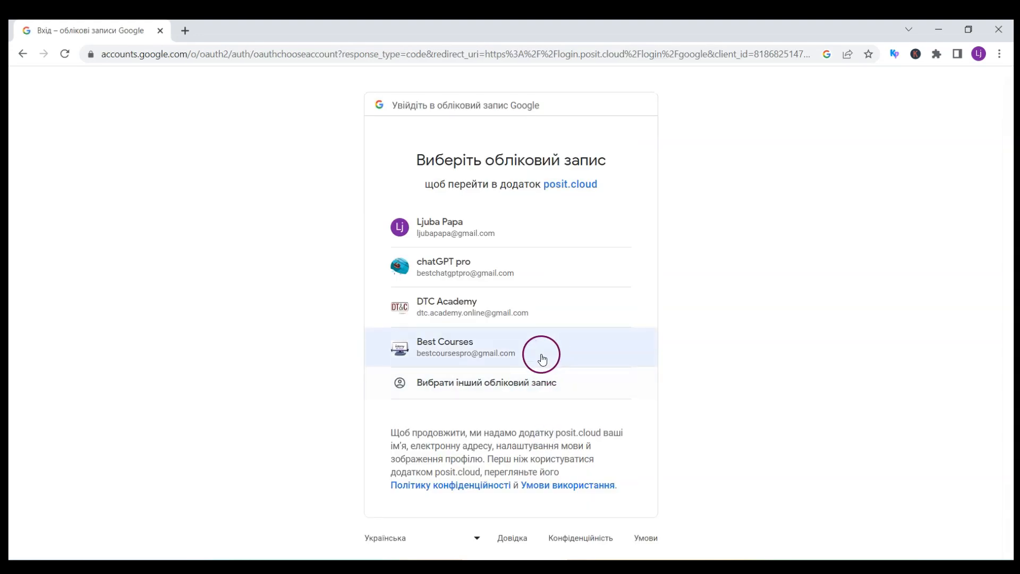
pyautogui.click(464, 267)
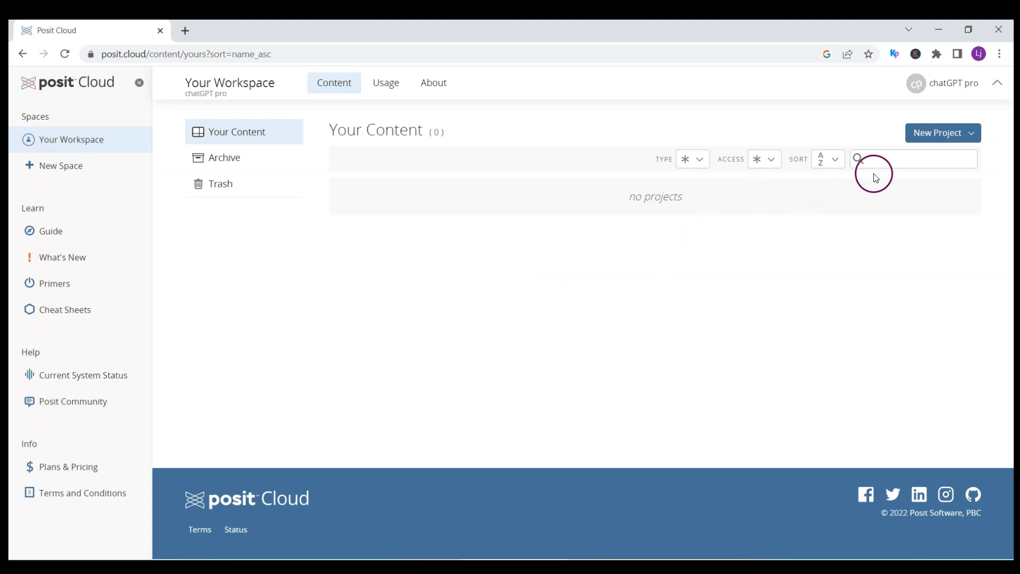
# Choose New RStudio Project from the New Project options
pyautogui.click(943, 133)
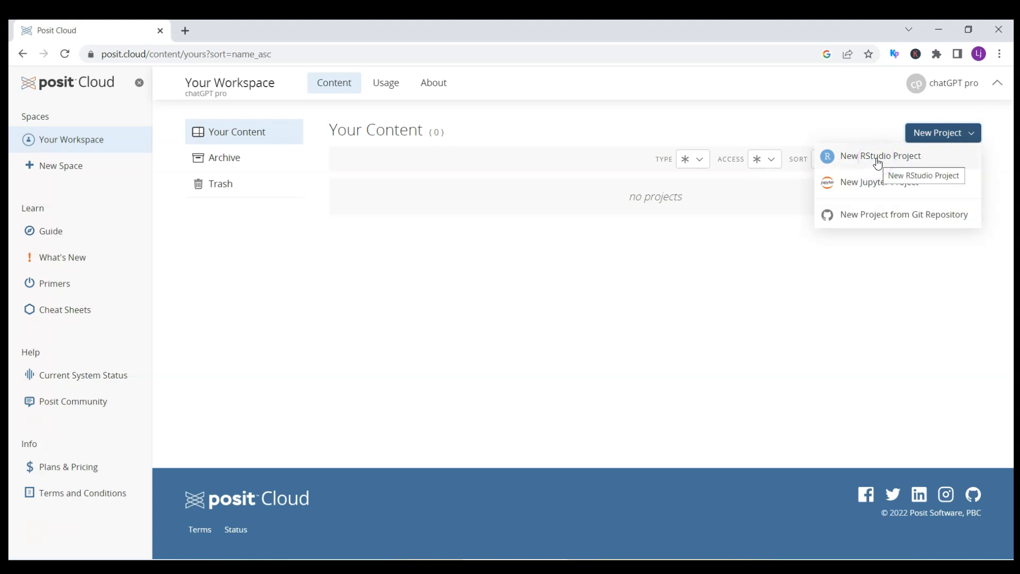
pyautogui.click(880, 155)
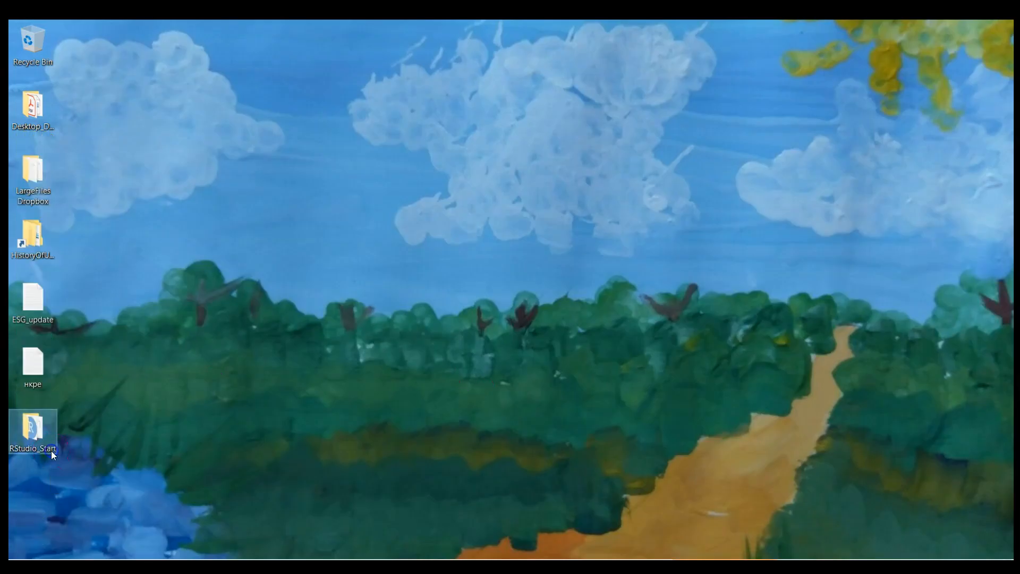
# View the RStudio_Start desktop folder, then return to the Posit Cloud browser window
pyautogui.doubleClick(32, 431)
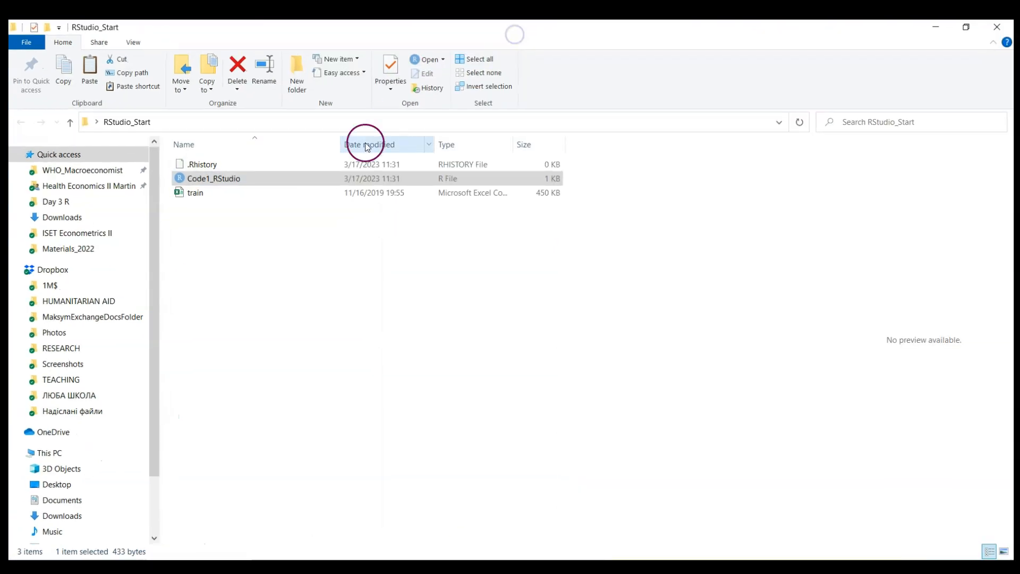
pyautogui.moveTo(281, 180)
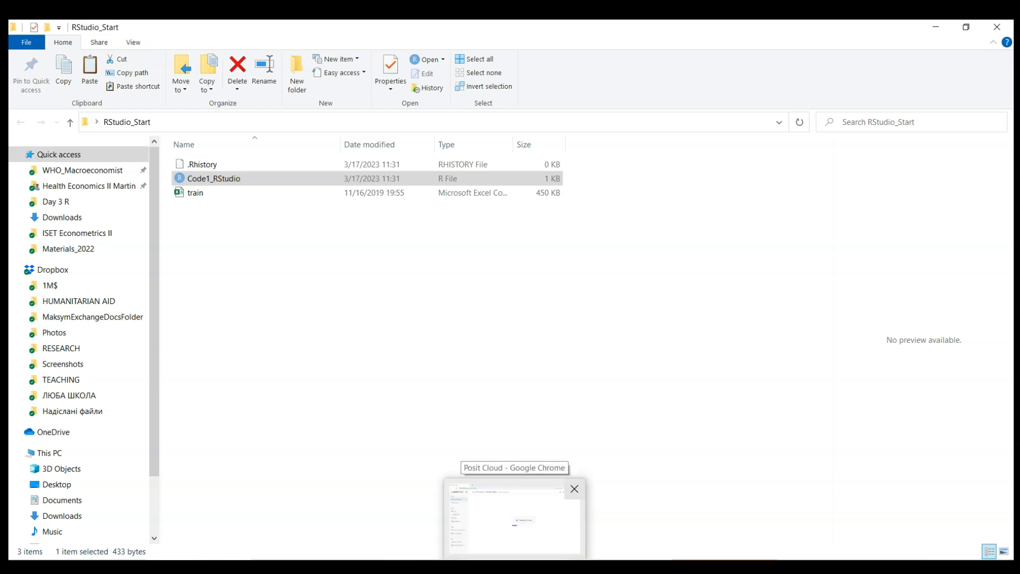
pyautogui.click(513, 517)
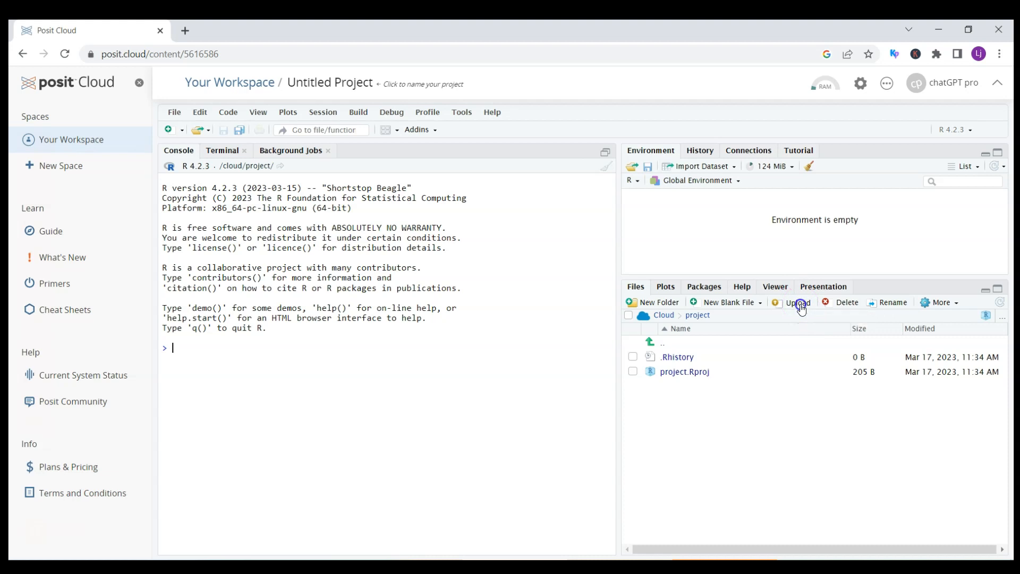
# Upload Code1_RStudio.r from Desktop > RStudio_Start into the project's Files pane
pyautogui.click(797, 302)
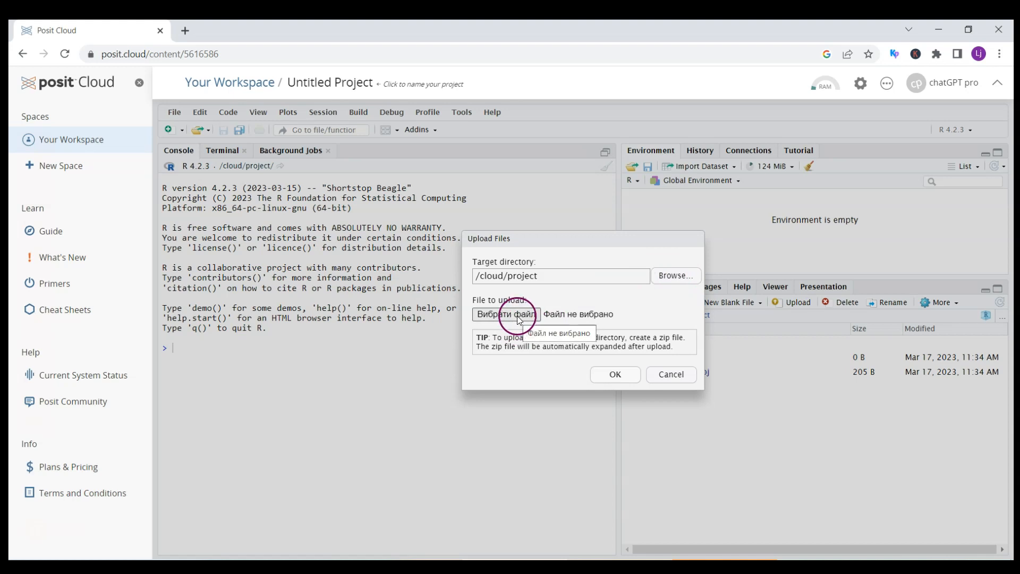
pyautogui.click(507, 314)
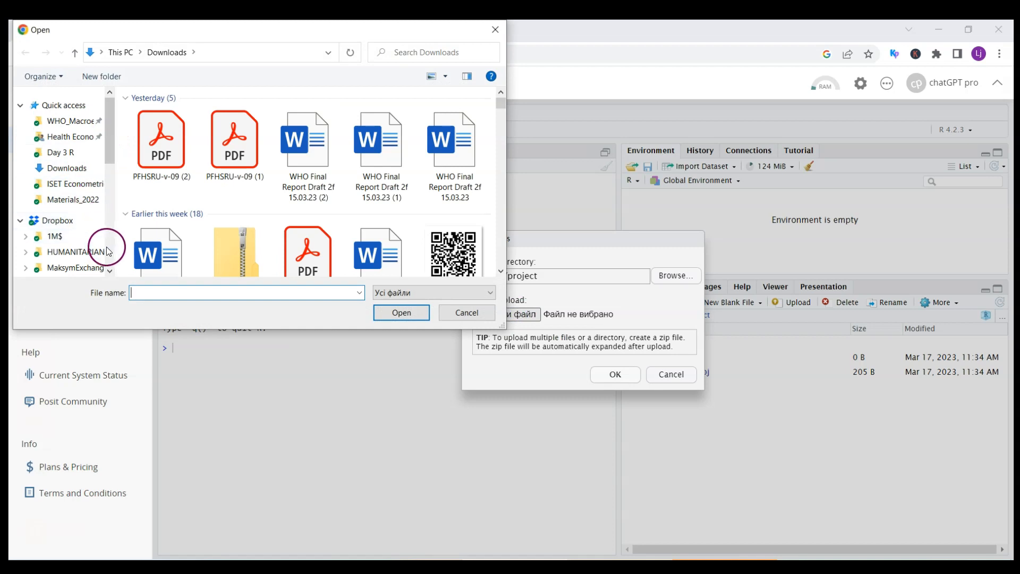
pyautogui.click(61, 246)
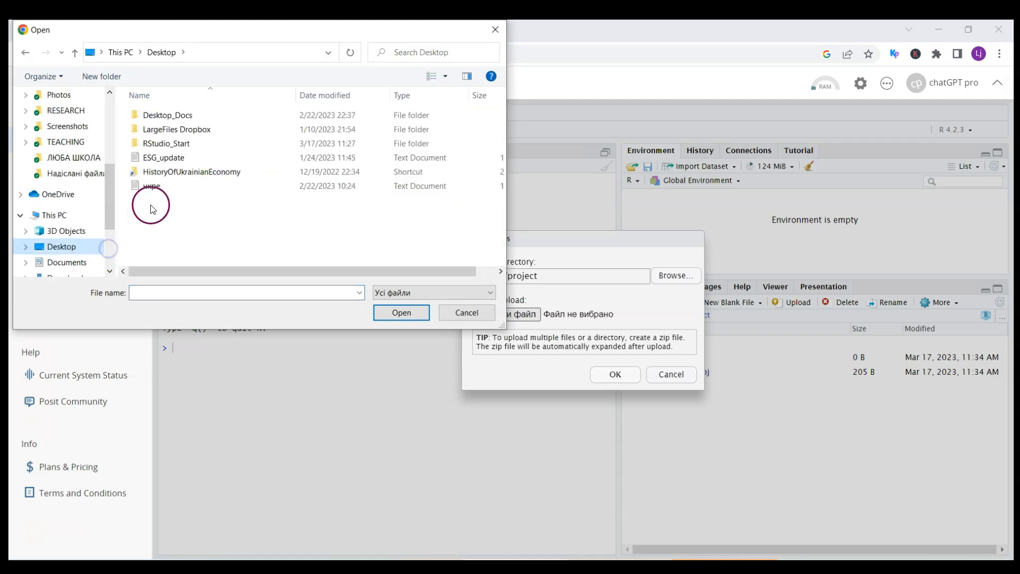
pyautogui.click(165, 143)
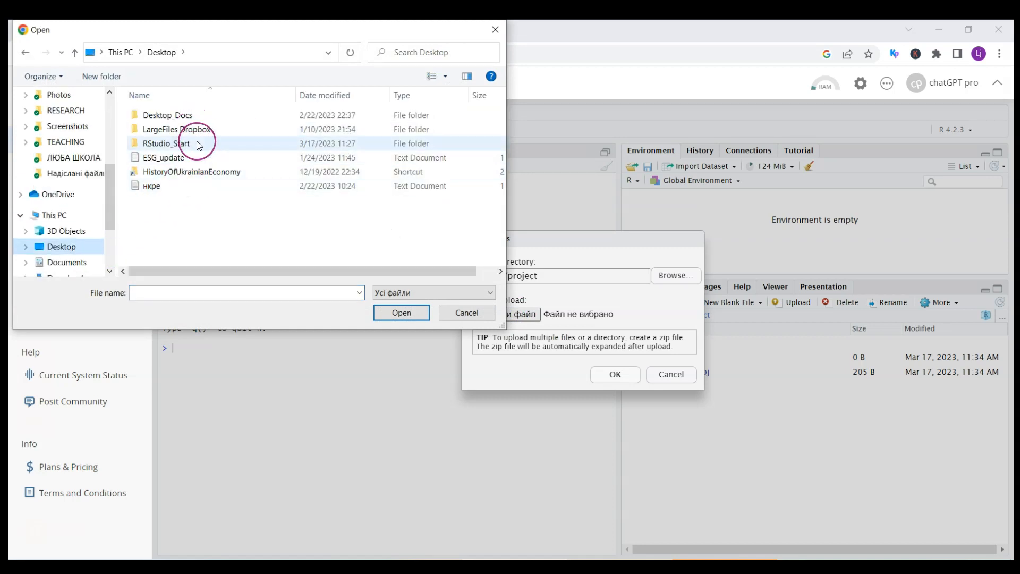
pyautogui.doubleClick(166, 143)
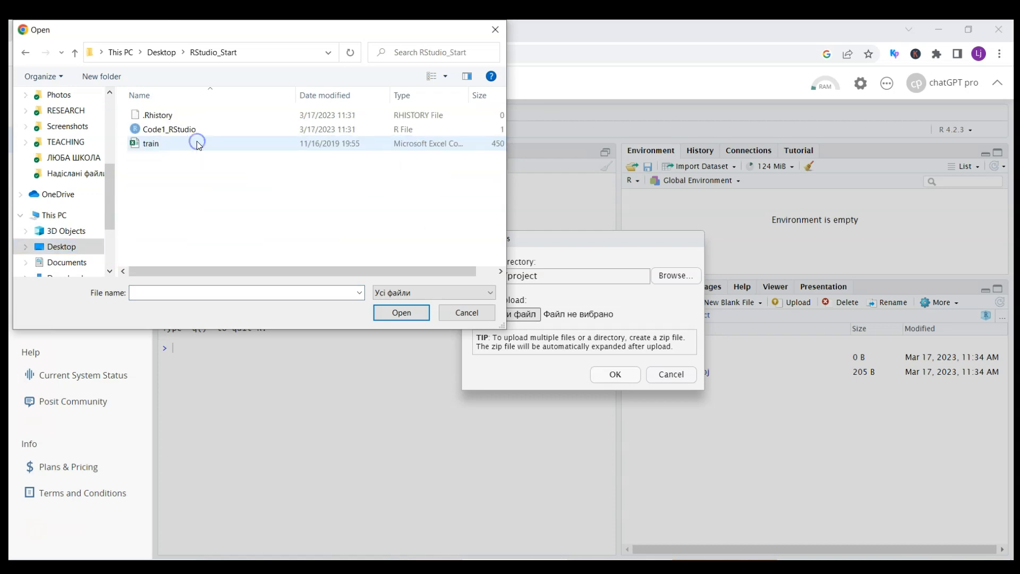
pyautogui.click(168, 129)
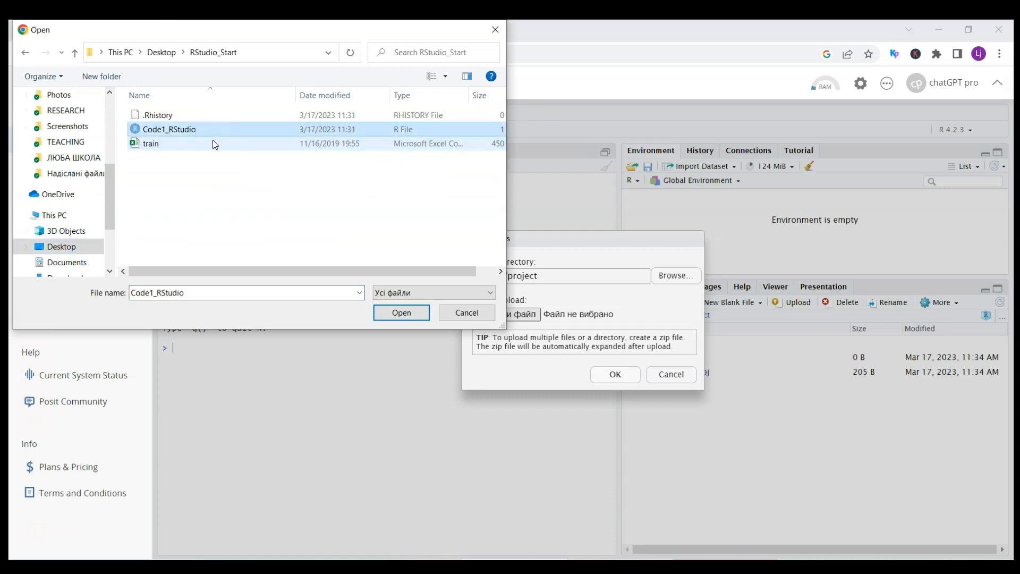
pyautogui.click(401, 312)
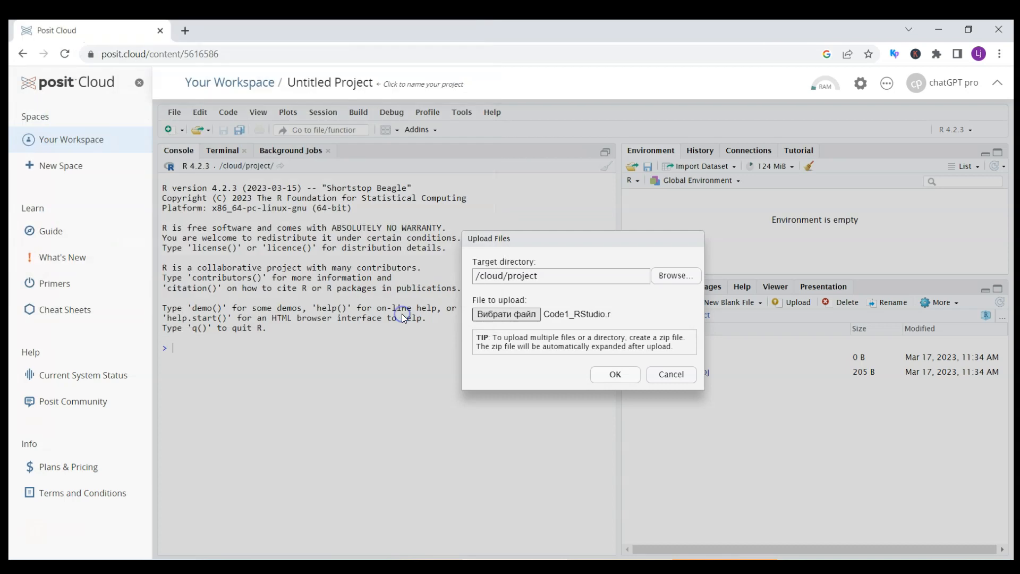
pyautogui.click(613, 374)
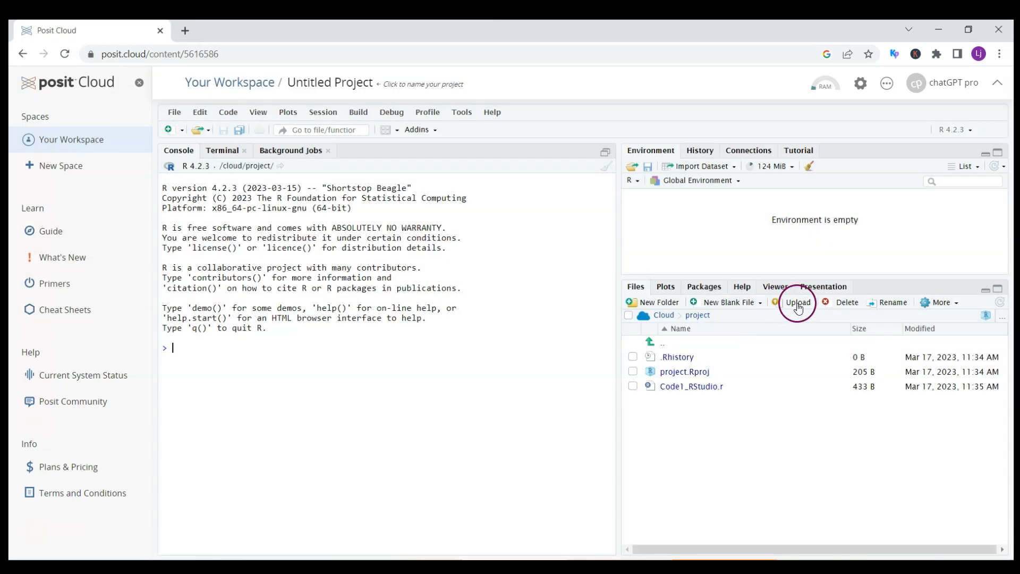
# Upload train.csv into the project alongside Code1_RStudio.r
pyautogui.click(797, 302)
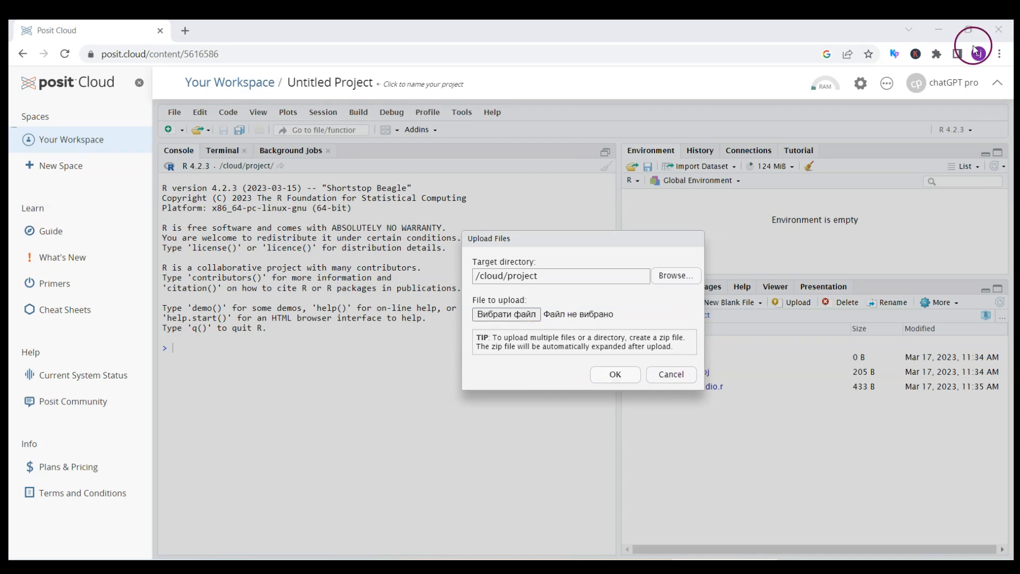
pyautogui.click(506, 314)
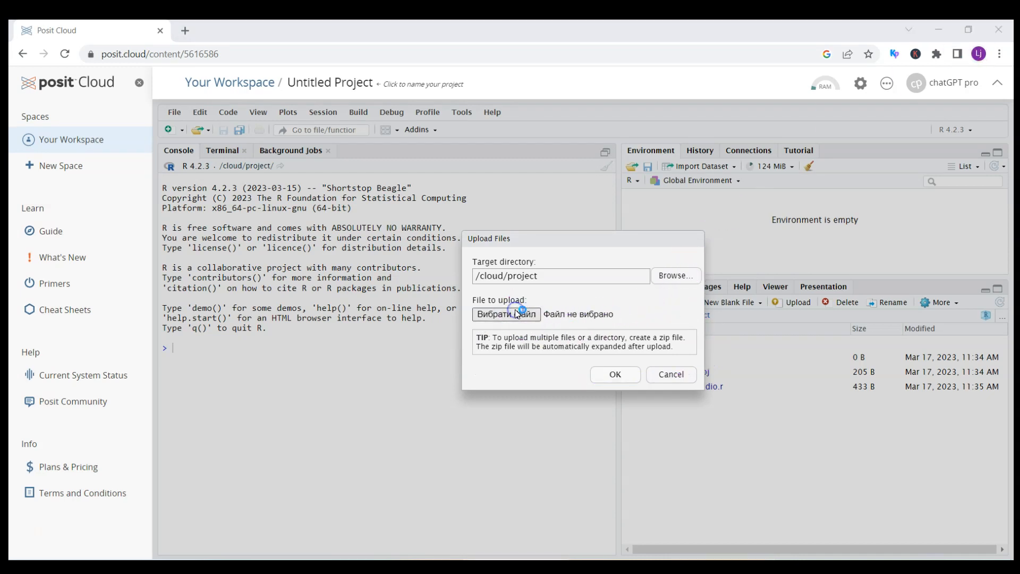
pyautogui.click(506, 314)
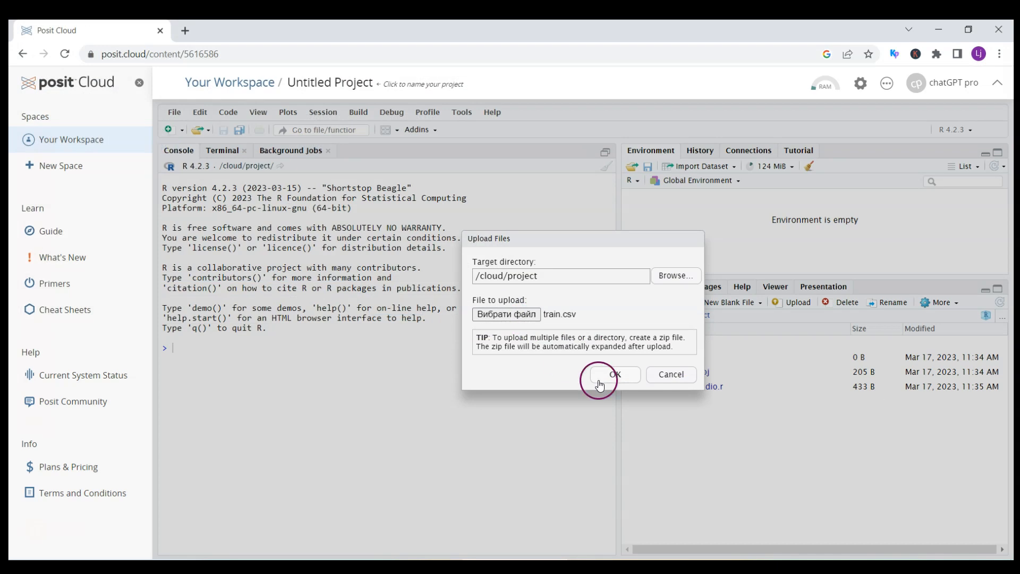
pyautogui.click(614, 374)
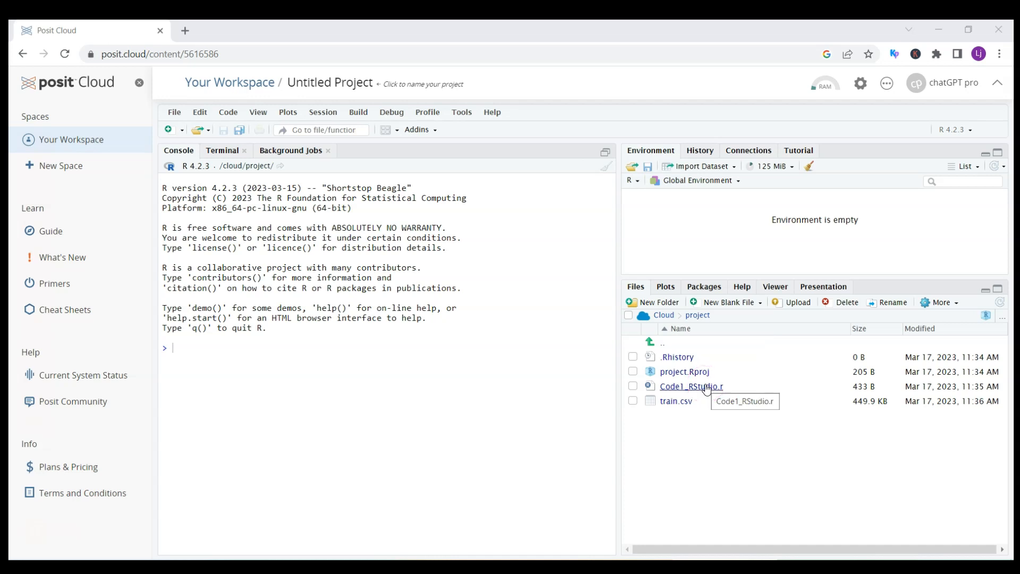
# Open Code1_RStudio.r in the editor and show the File menu
pyautogui.doubleClick(690, 385)
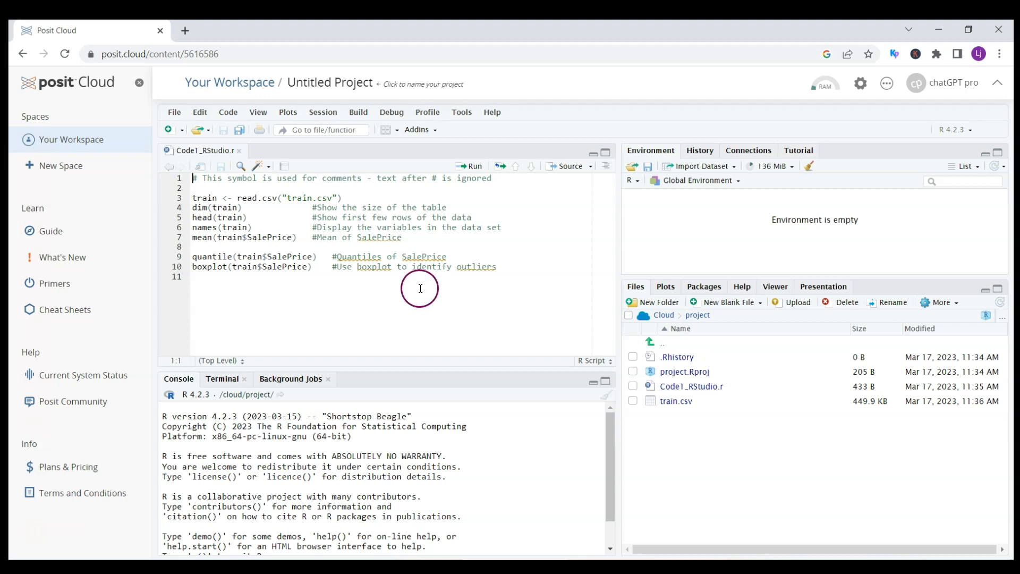
pyautogui.click(174, 112)
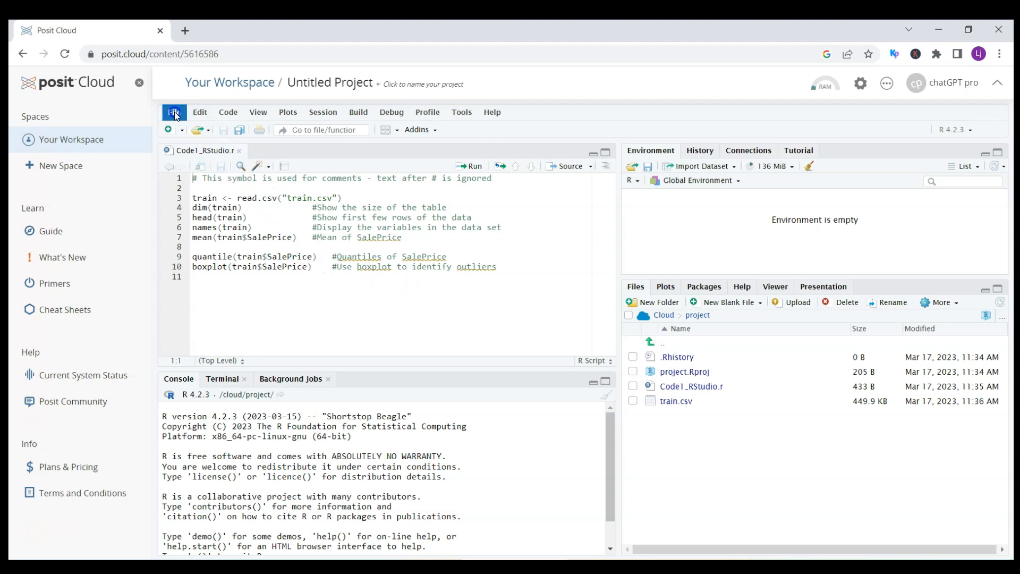
# Start Import Dataset From Text (readr), approve installing readr and Rcpp, and reopen the importer
pyautogui.click(173, 112)
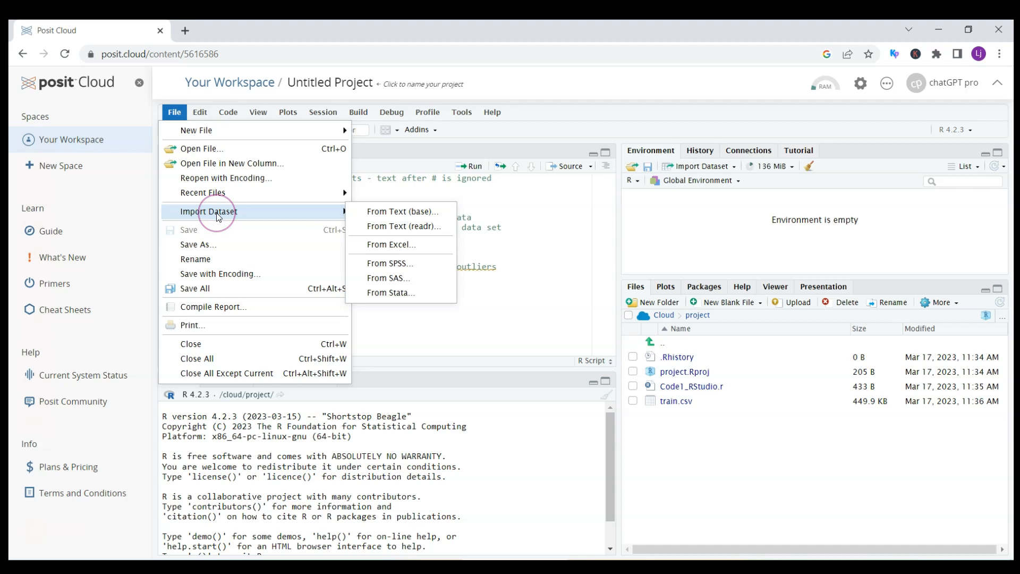
pyautogui.moveTo(390, 230)
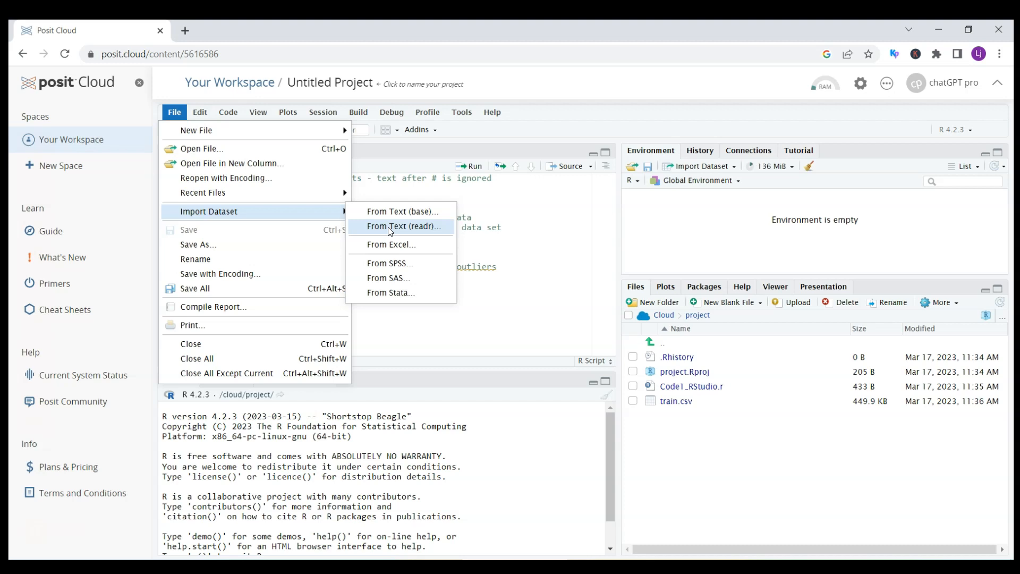
pyautogui.click(402, 225)
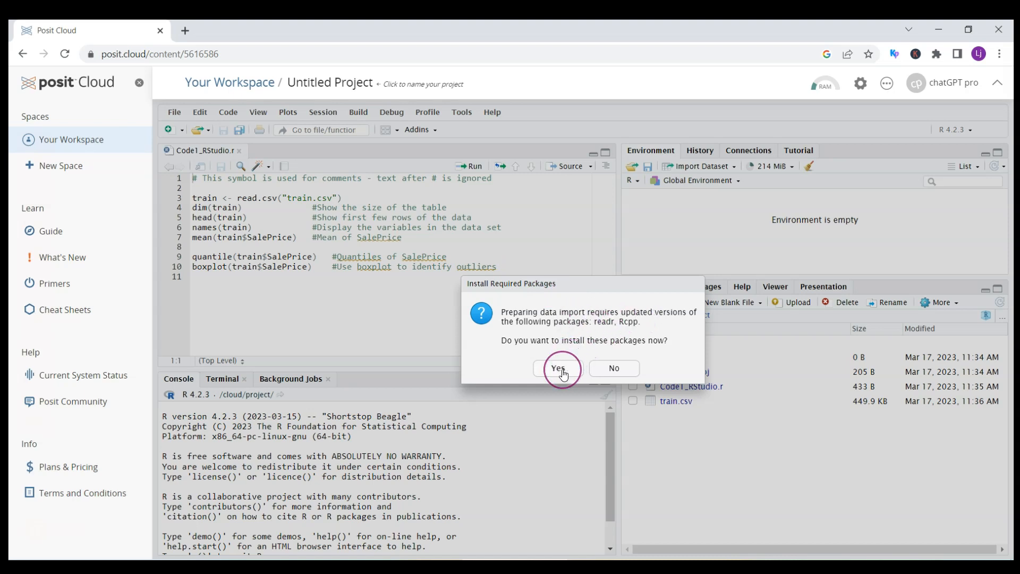
pyautogui.click(556, 367)
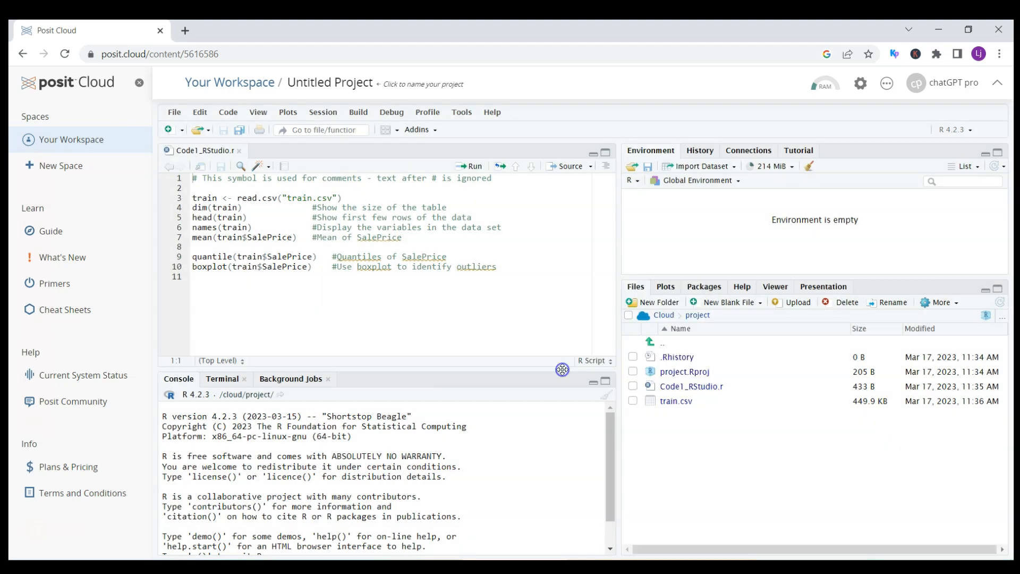
pyautogui.click(699, 166)
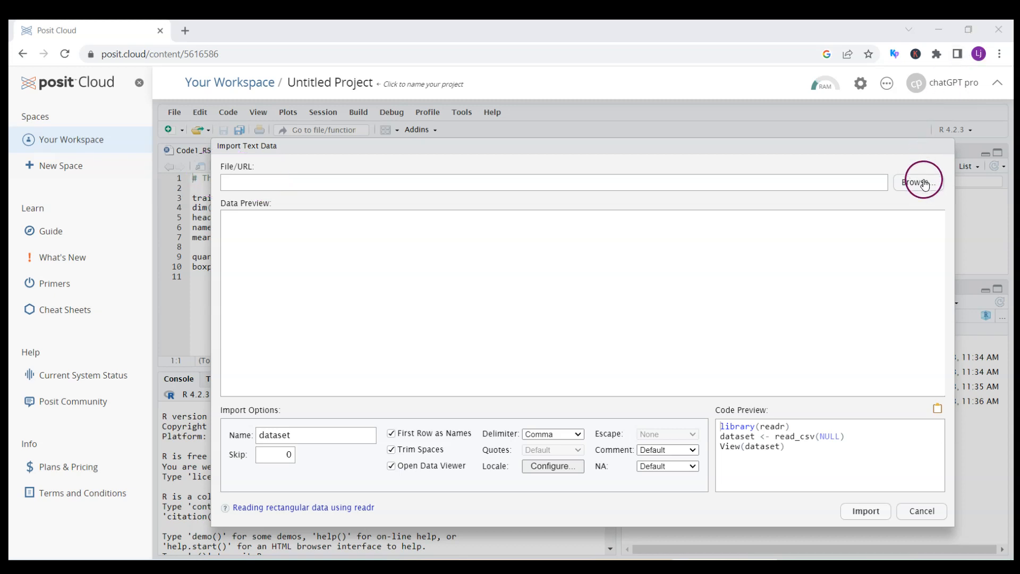
# Browse to train.csv and import it as 'train' with First Row as Names
pyautogui.click(918, 183)
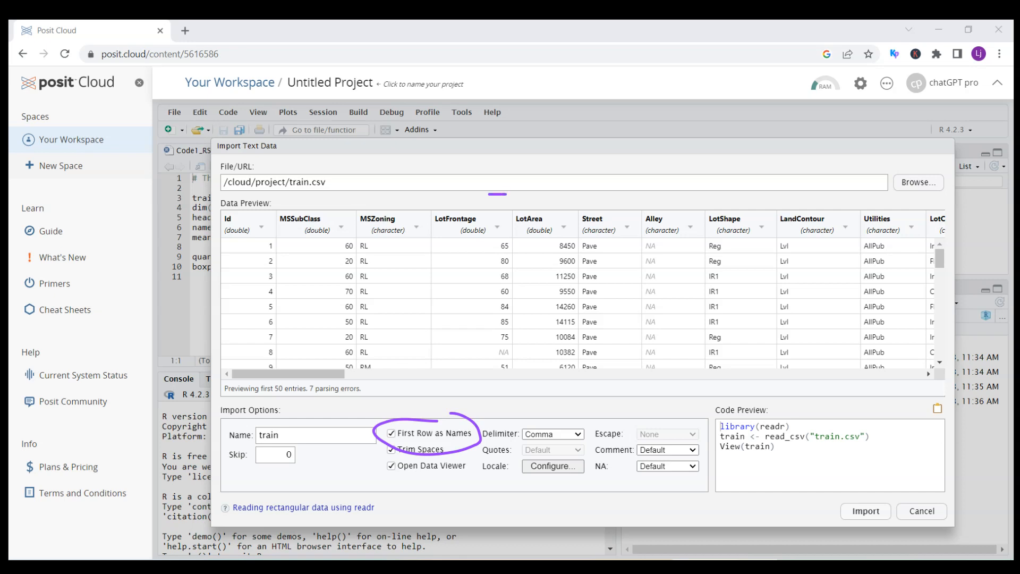
pyautogui.moveTo(208, 224); pyautogui.dragTo(625, 244)
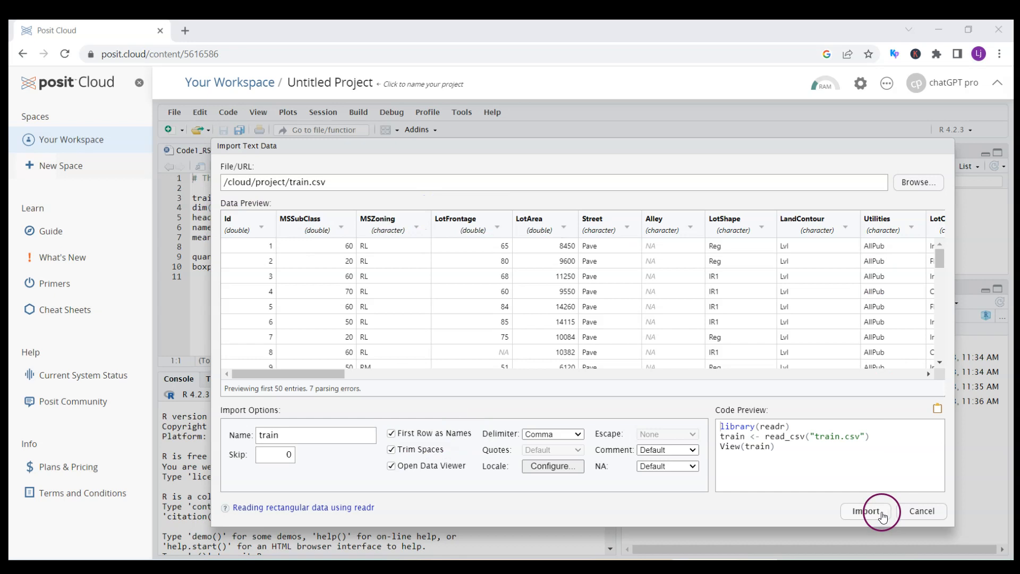
pyautogui.click(866, 510)
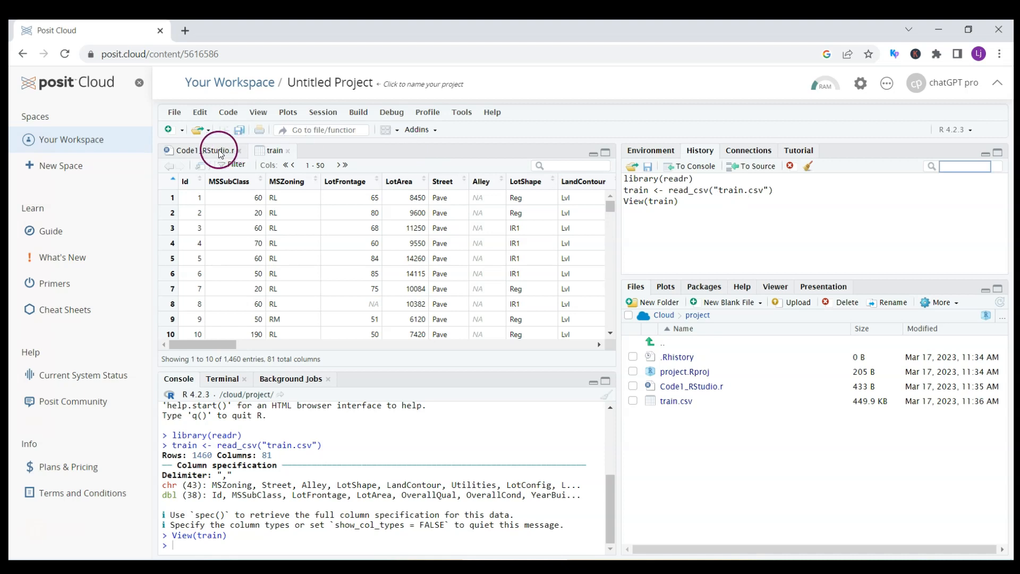
# In the Code1_RStudio.r script, change the read.csv call on line 3 to read_csv
pyautogui.click(199, 150)
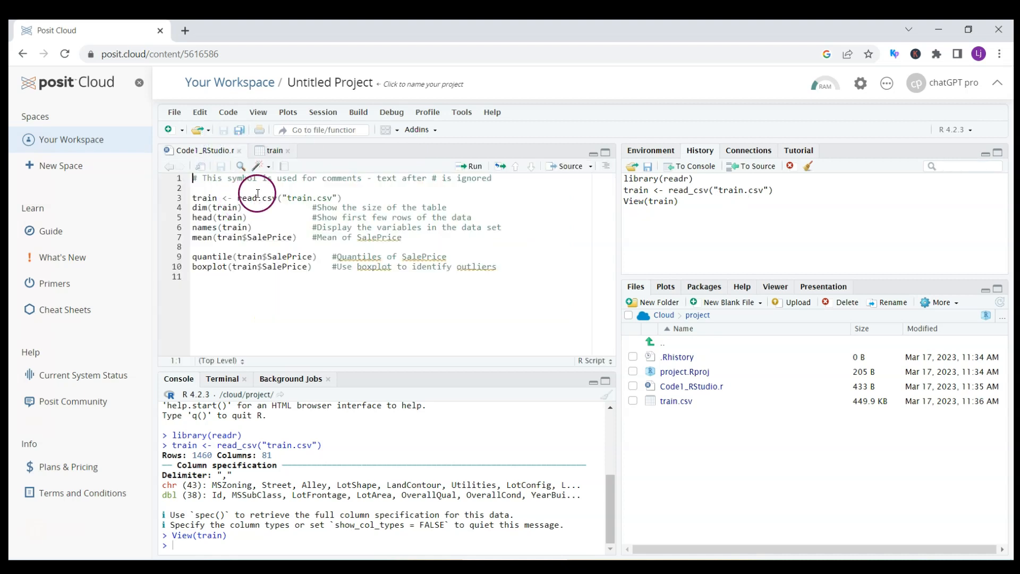
pyautogui.click(257, 197)
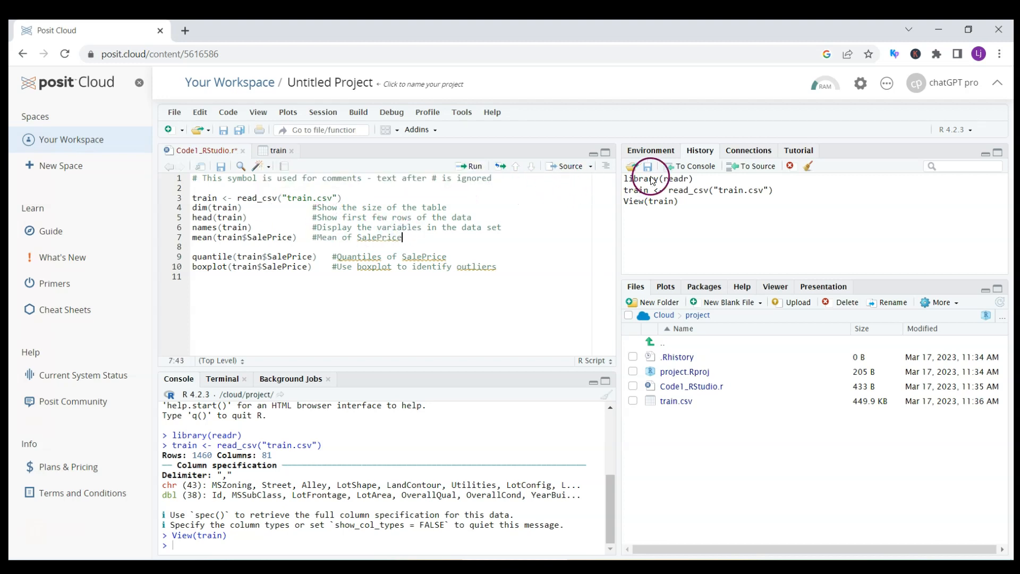
pyautogui.click(657, 179)
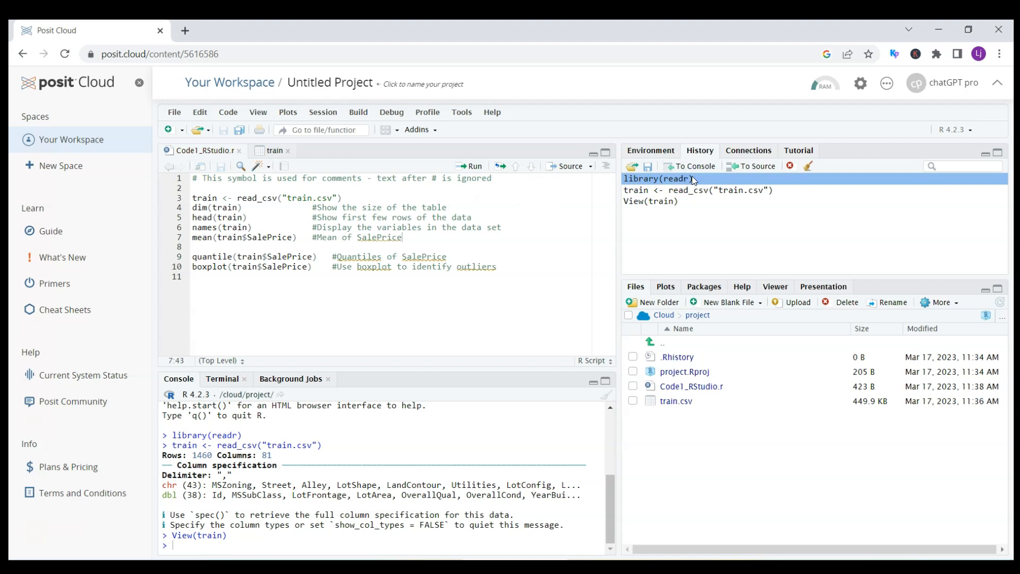
# Add library(readr) above the read_csv line and save the script
pyautogui.doubleClick(659, 178)
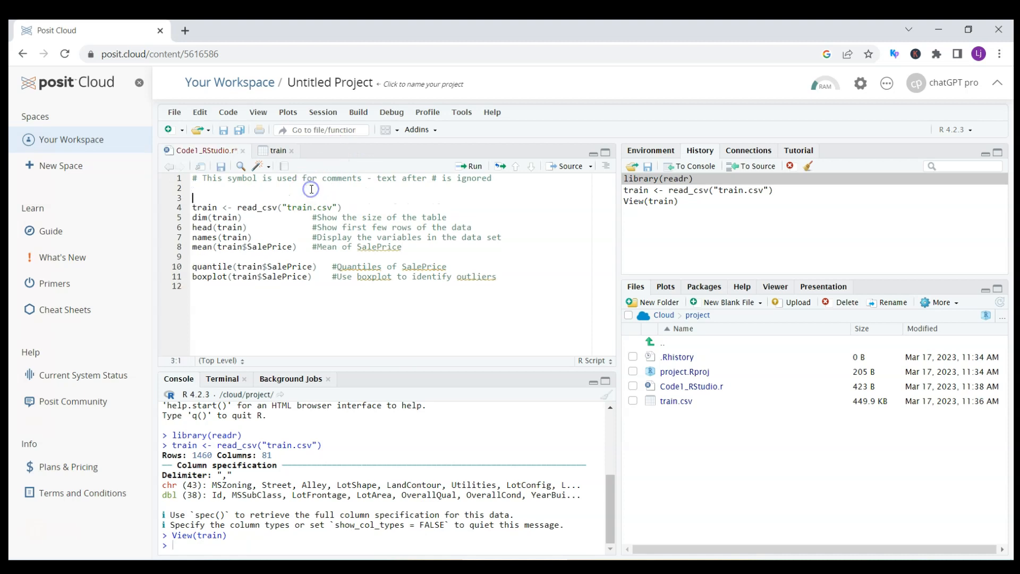
pyautogui.write('library(readr)')
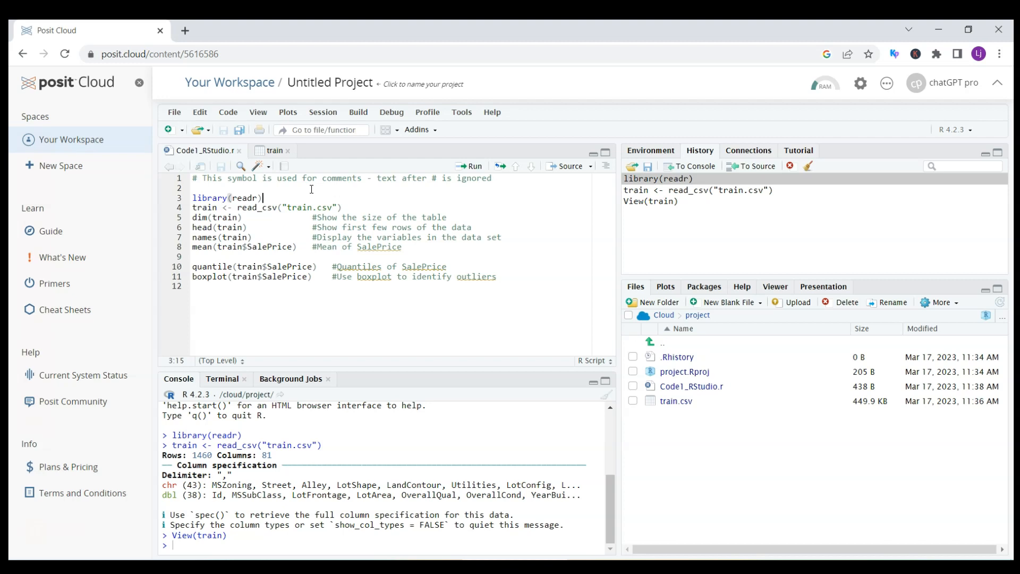
pyautogui.click(649, 150)
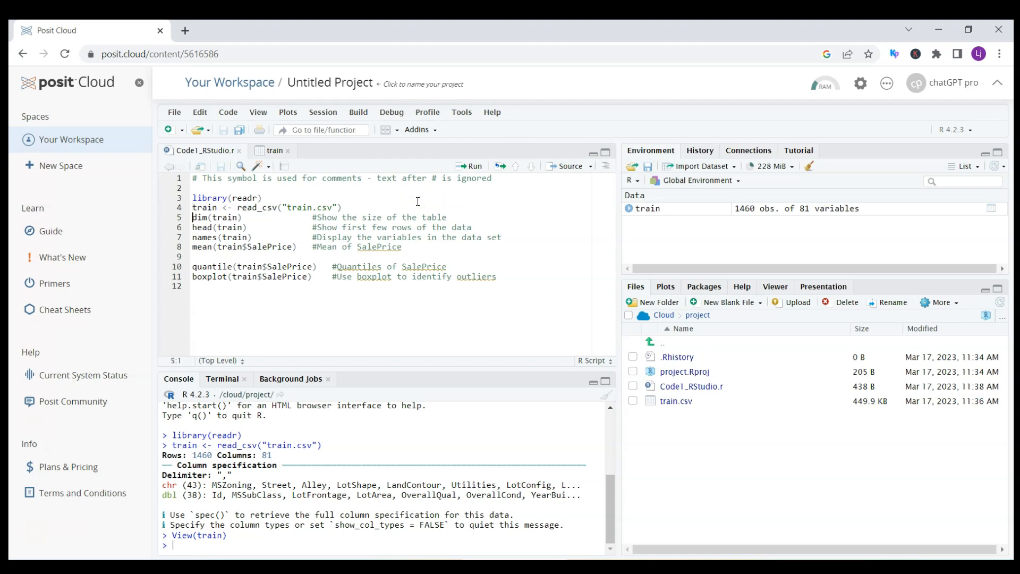
# Run dim(train) to get 1460 by 81, then head(train) to show the first six rows
pyautogui.click(467, 166)
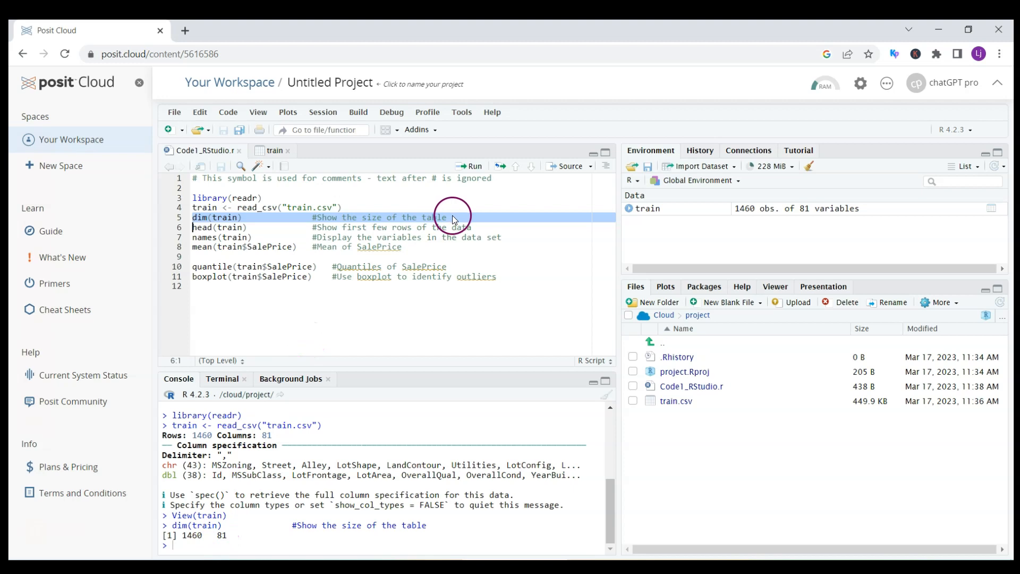
pyautogui.click(221, 227)
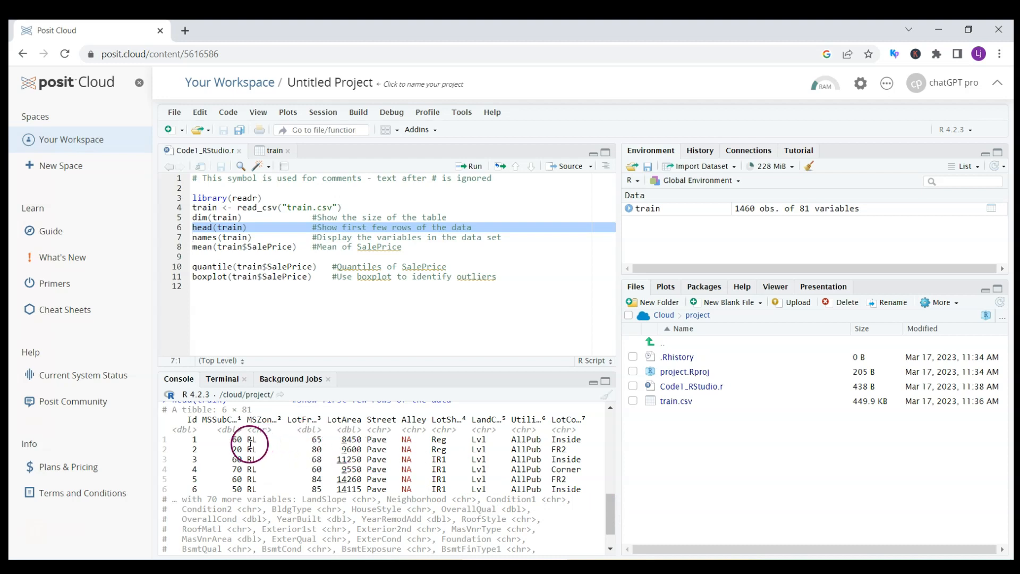
pyautogui.doubleClick(352, 440)
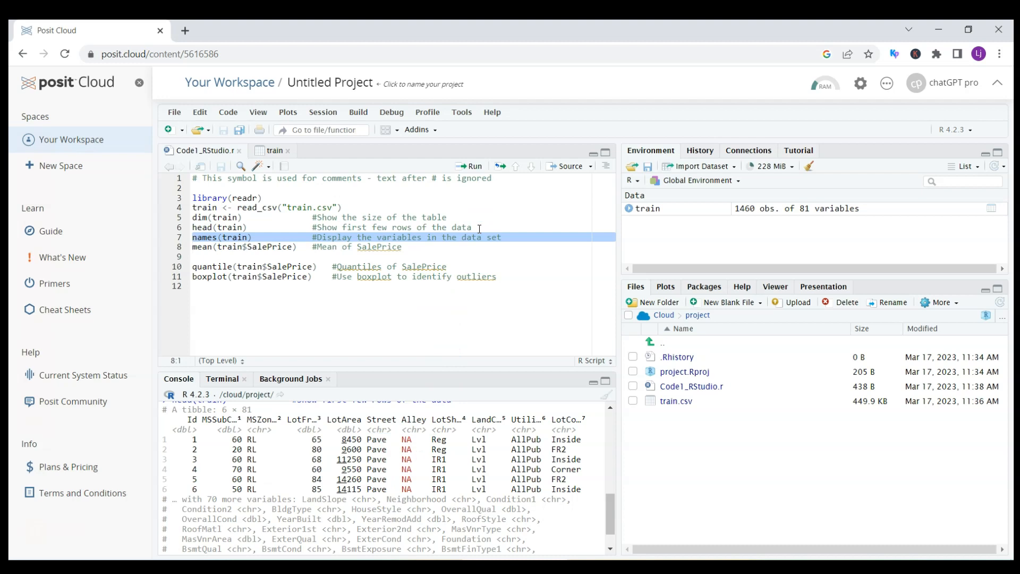
# Select the names(train) line and run it
pyautogui.click(441, 217)
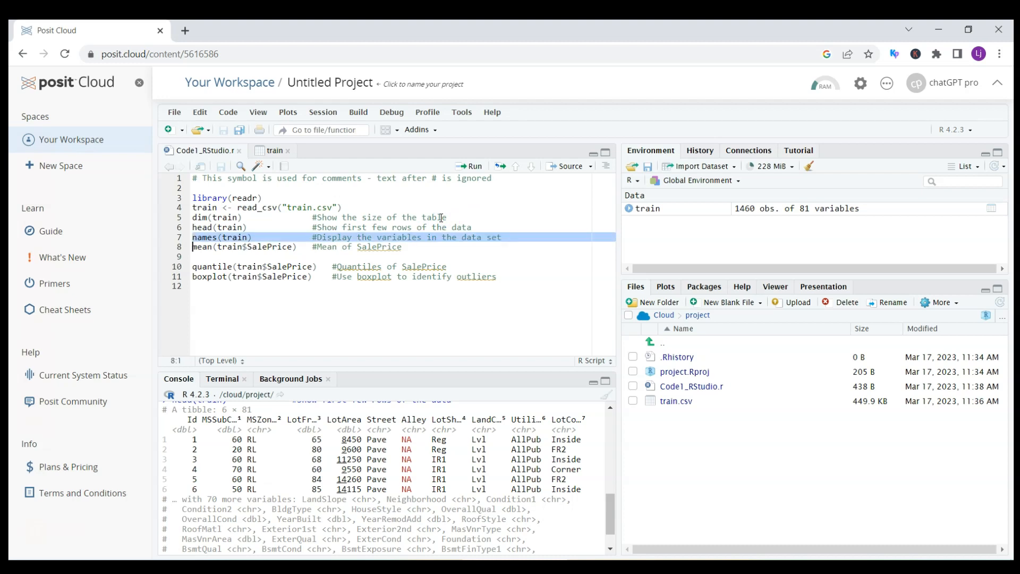
pyautogui.click(471, 166)
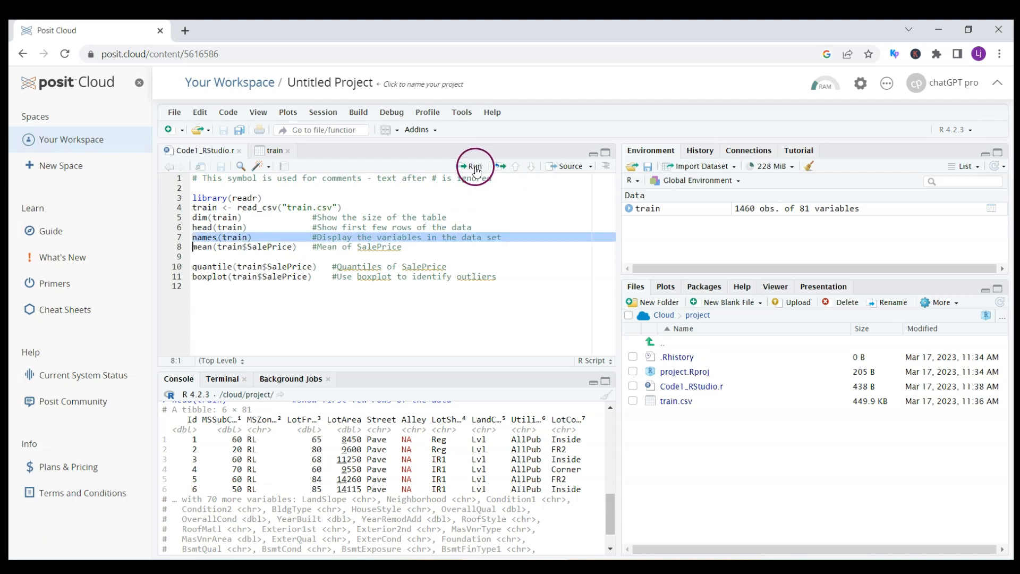
pyautogui.click(472, 166)
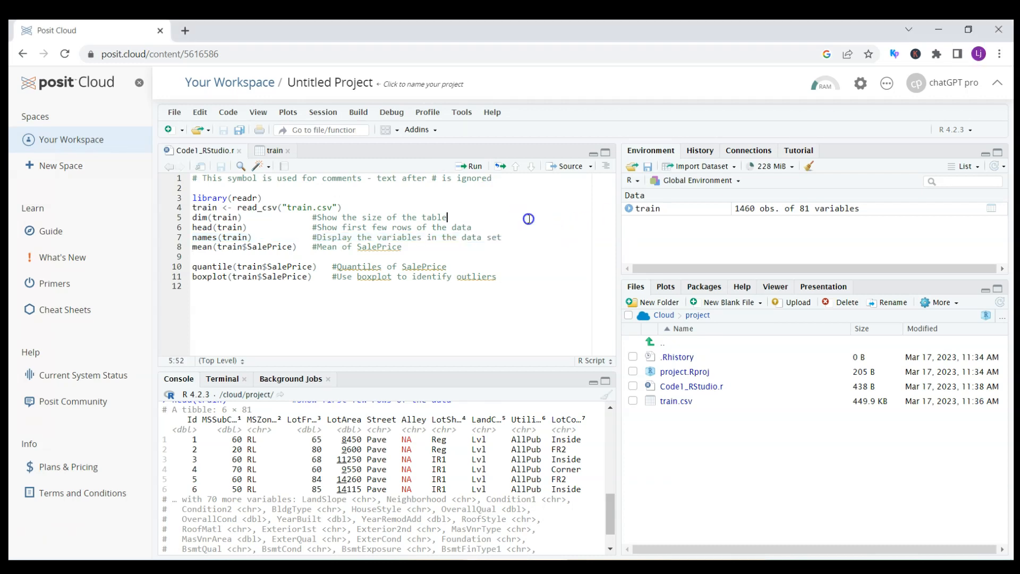
pyautogui.click(469, 166)
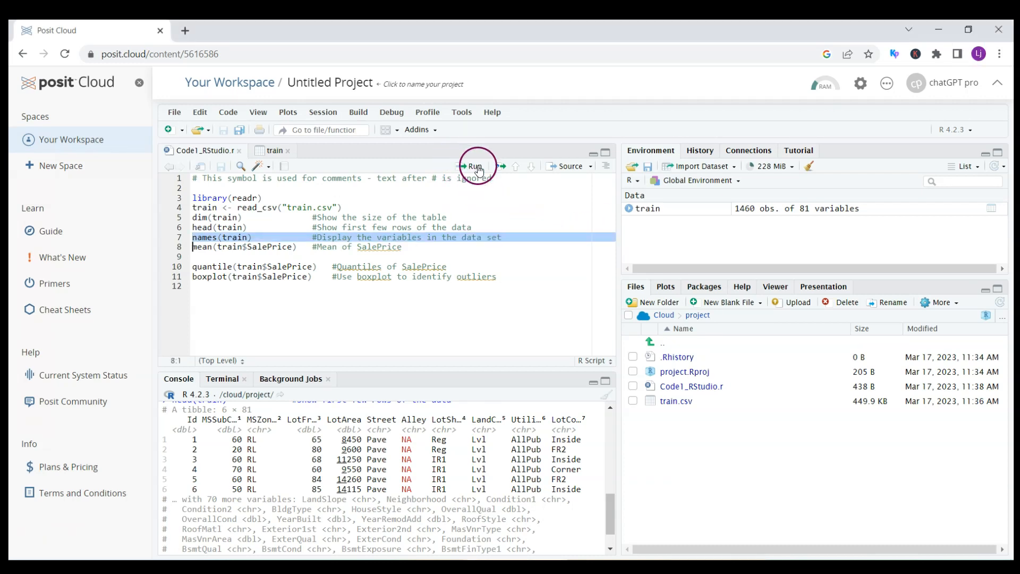
# List the 81 variable names, then get SalePrice mean 180921.2 and quantiles from 34900 to 755000
pyautogui.click(473, 165)
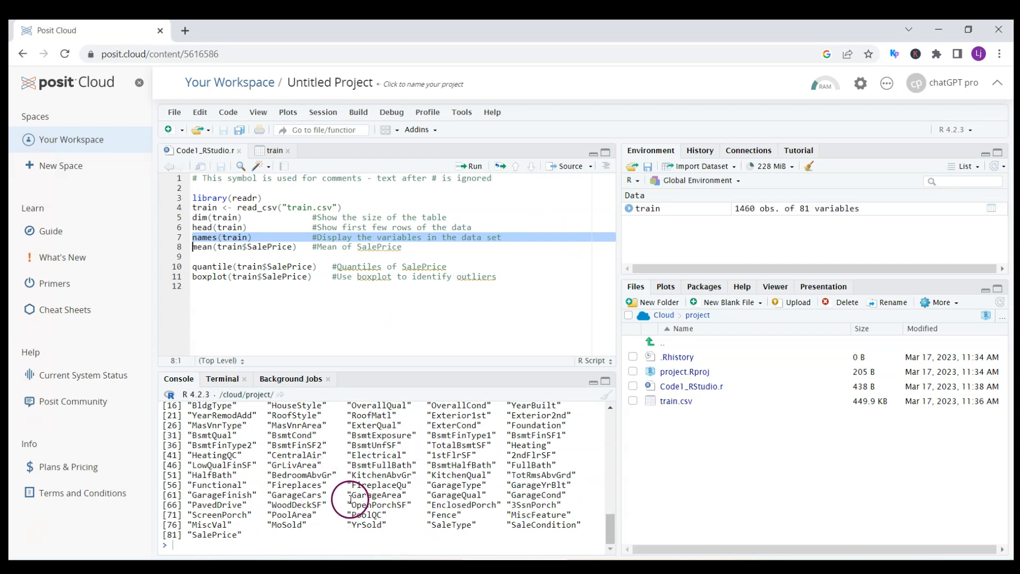
pyautogui.click(465, 247)
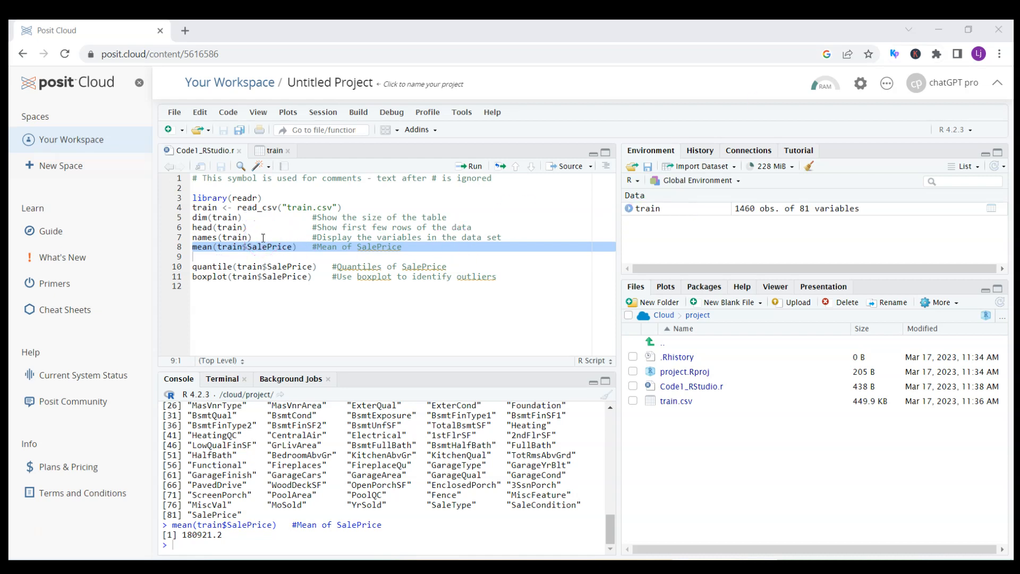
pyautogui.click(255, 266)
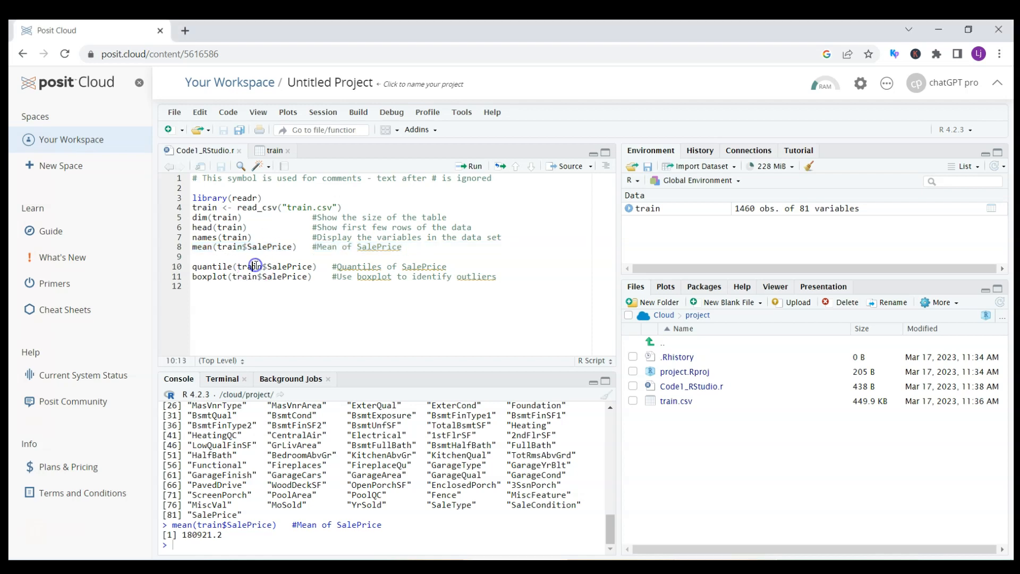
pyautogui.click(254, 266)
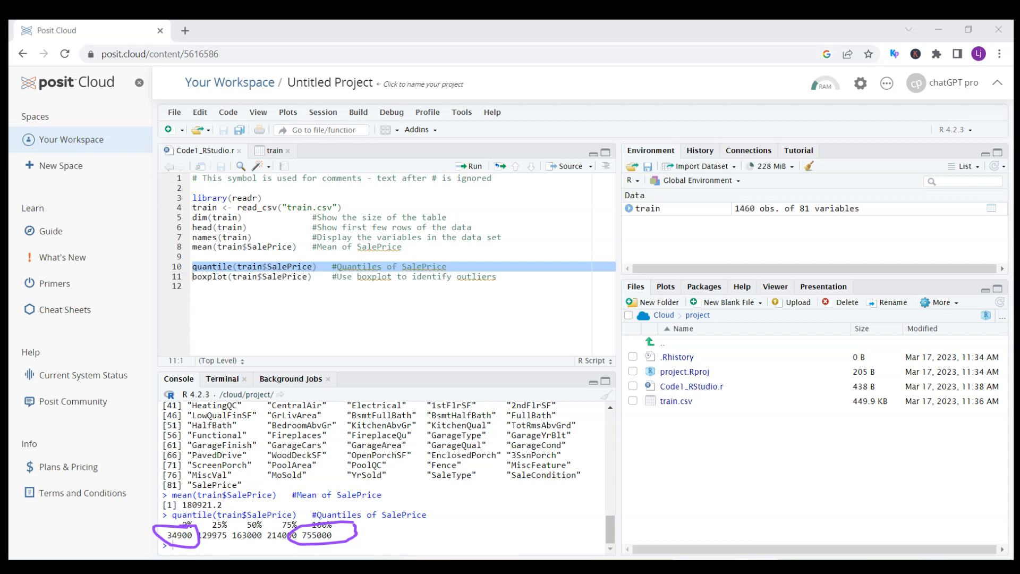
pyautogui.moveTo(582, 260)
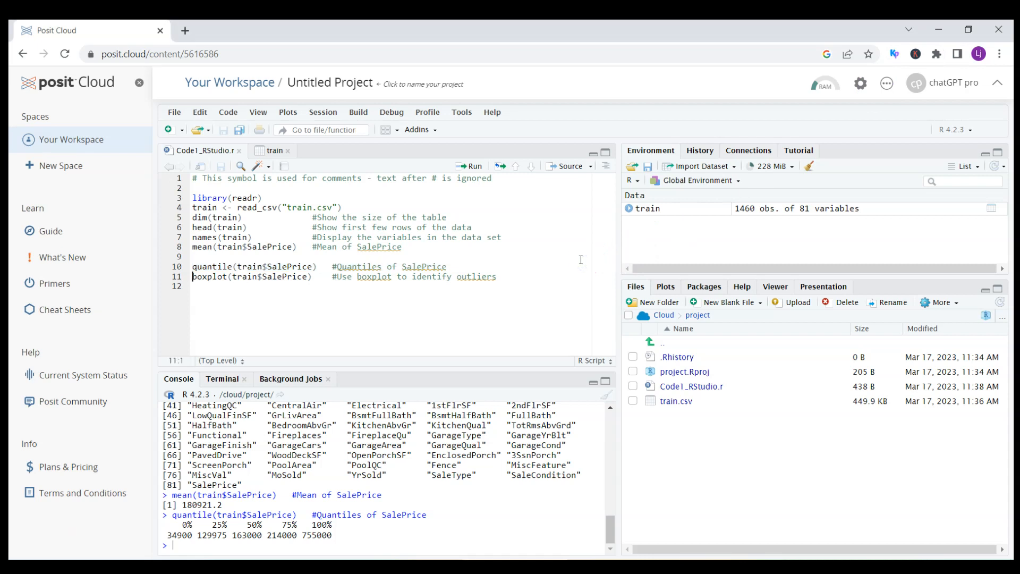
# Run boxplot(train$SalePrice) and view the plot with its high-price outliers
pyautogui.click(472, 166)
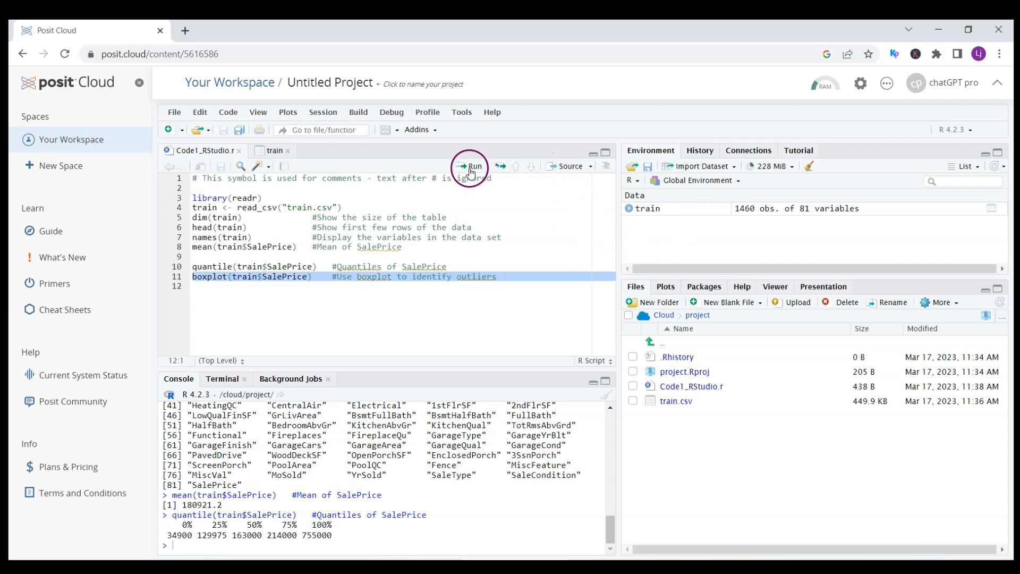
pyautogui.click(472, 166)
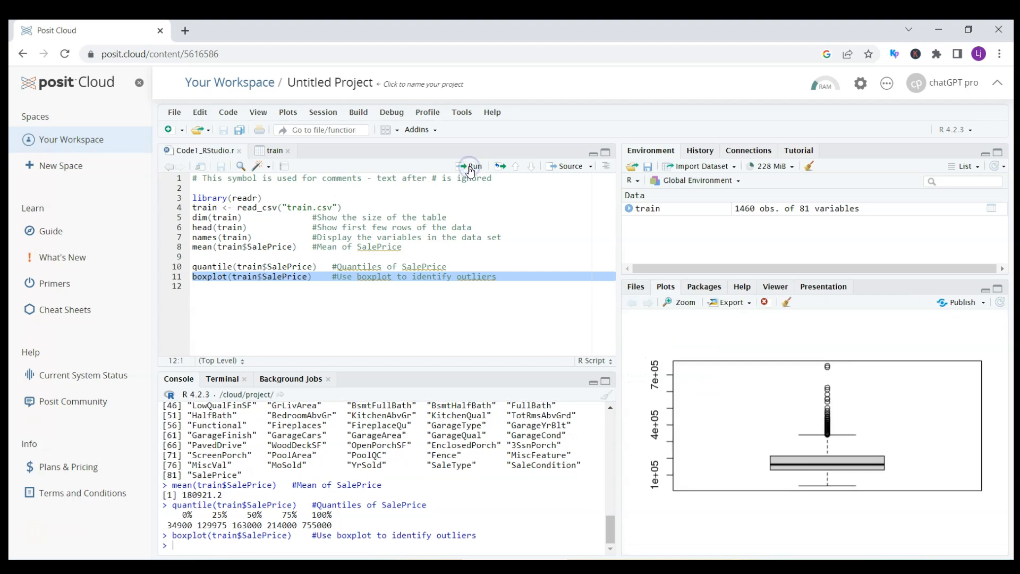
pyautogui.moveTo(718, 325)
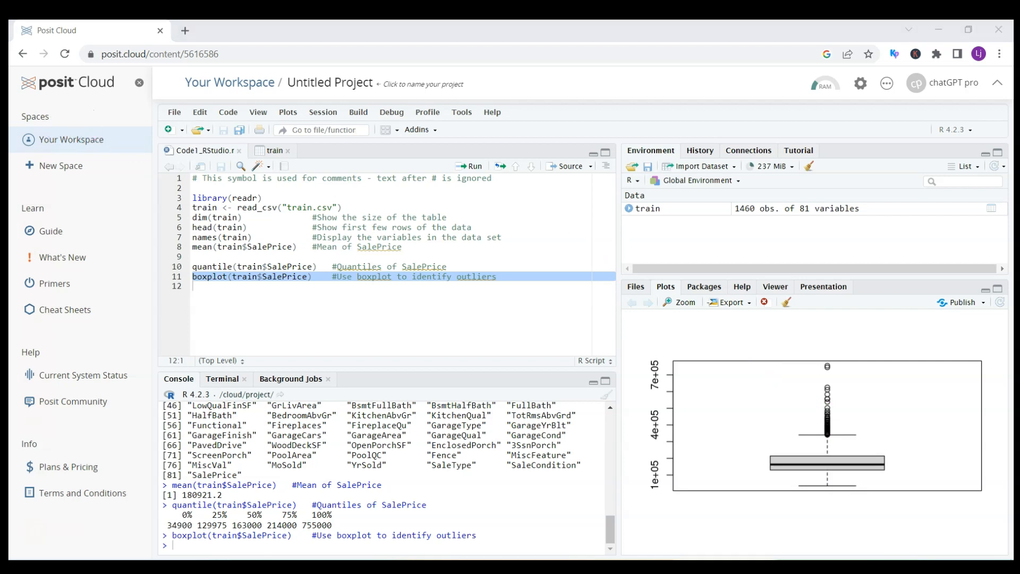
pyautogui.moveTo(800, 390); pyautogui.dragTo(839, 361)
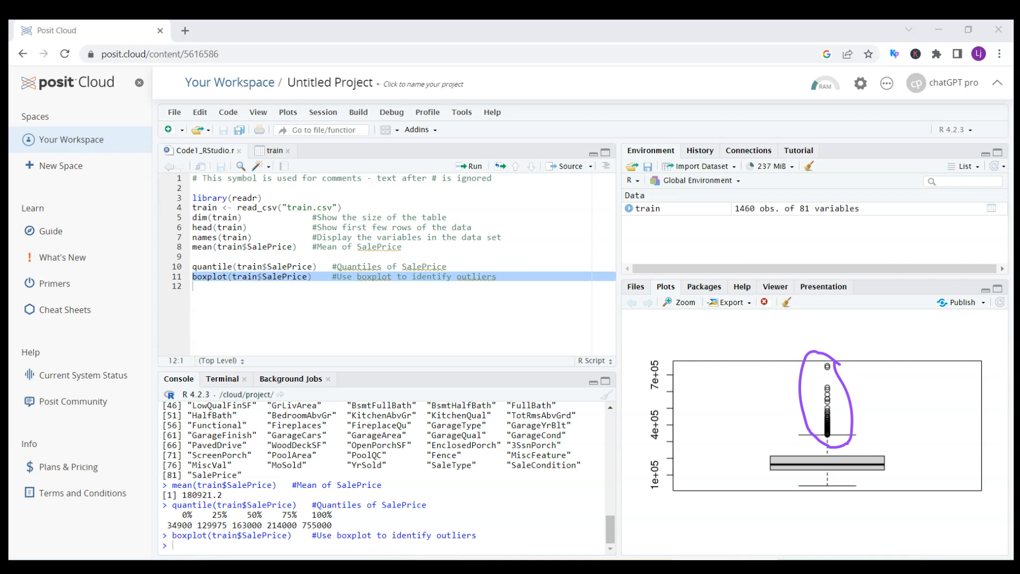
pyautogui.moveTo(883, 121)
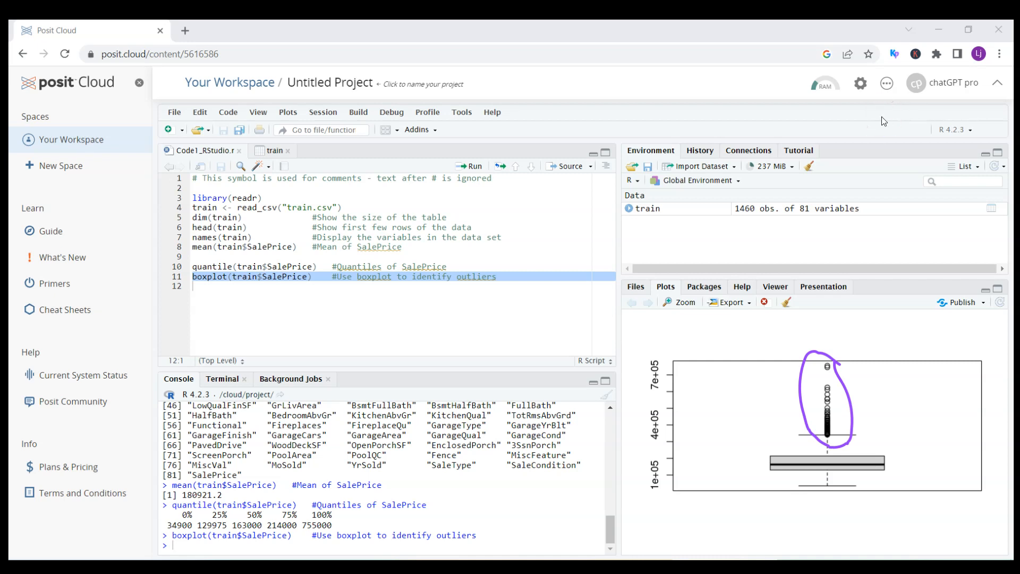